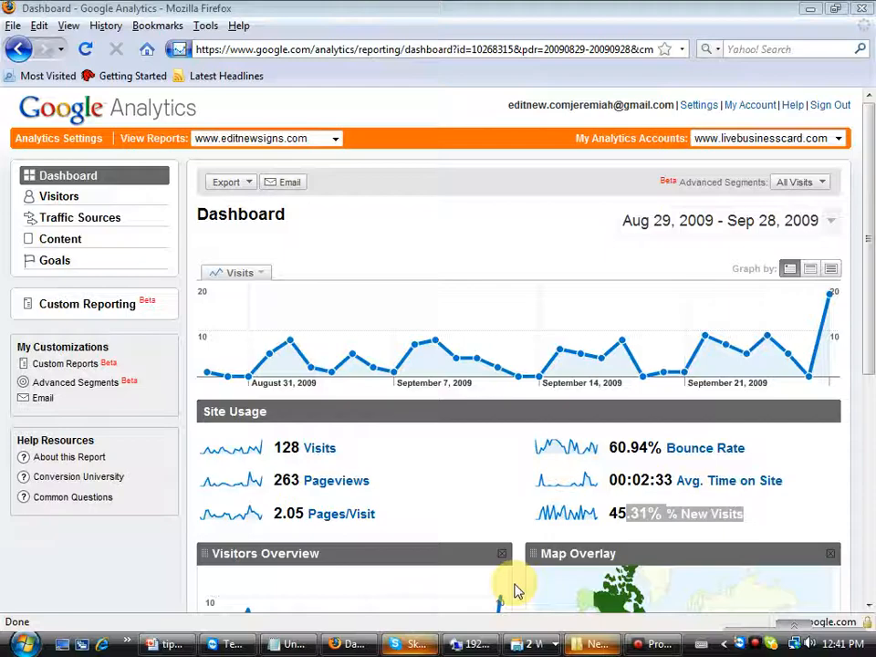
mouse_move(475, 226)
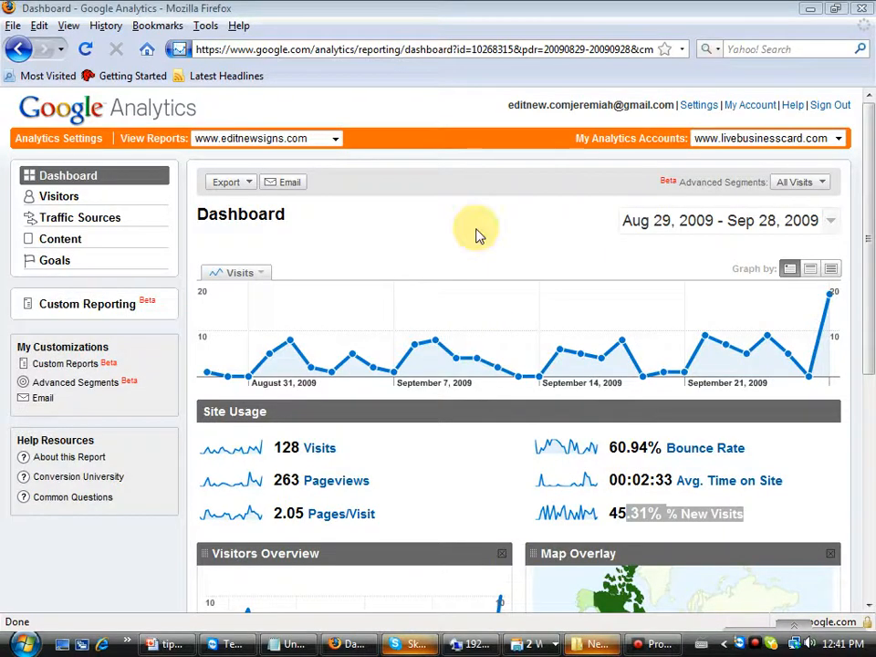
mouse_move(867, 228)
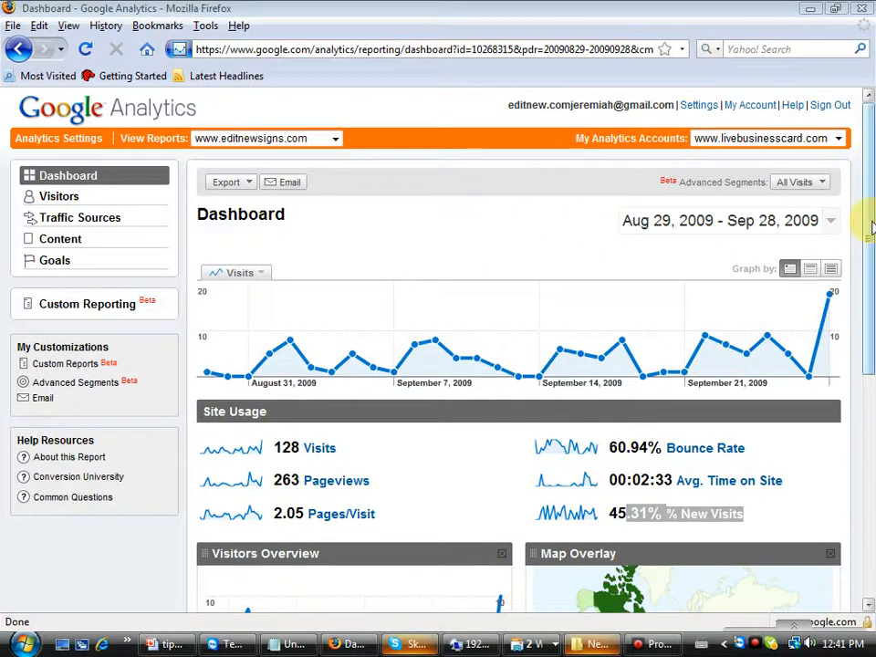
mouse_move(765, 332)
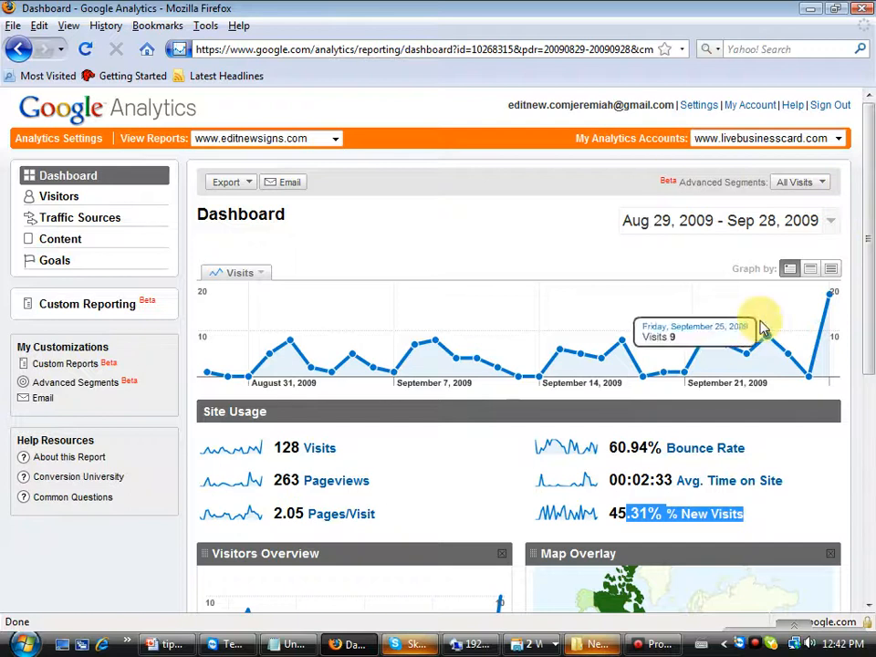
mouse_move(861, 237)
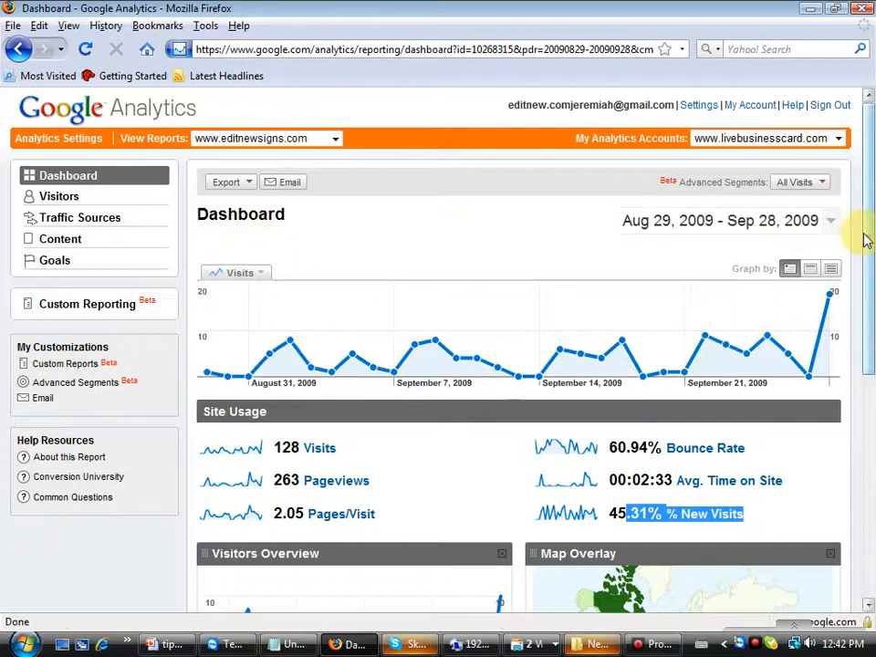
View the Traffic Sources Overview report's 128 visits by source and the top sources and keywords tables.
scroll("down", 3)
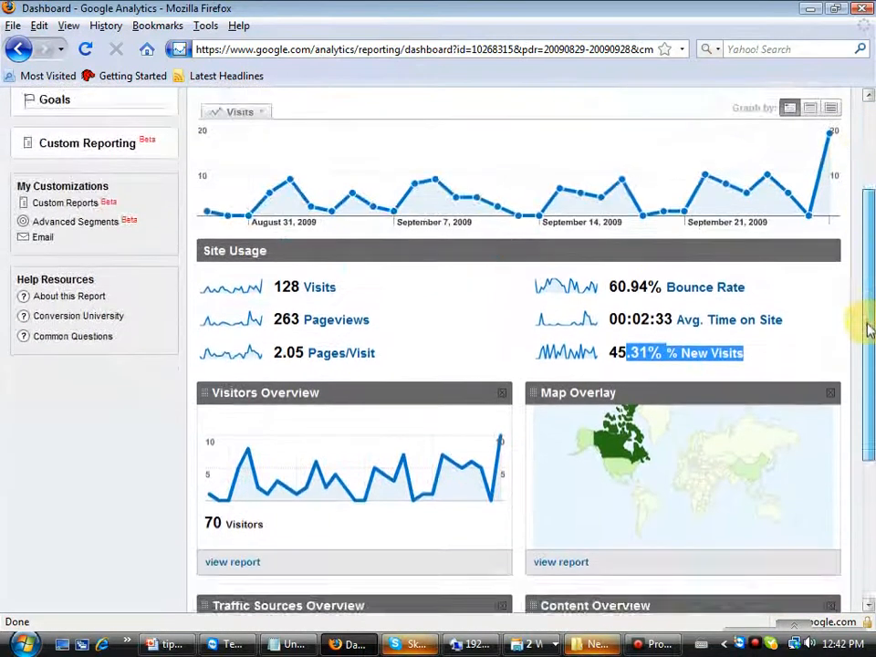
scroll("down", 3)
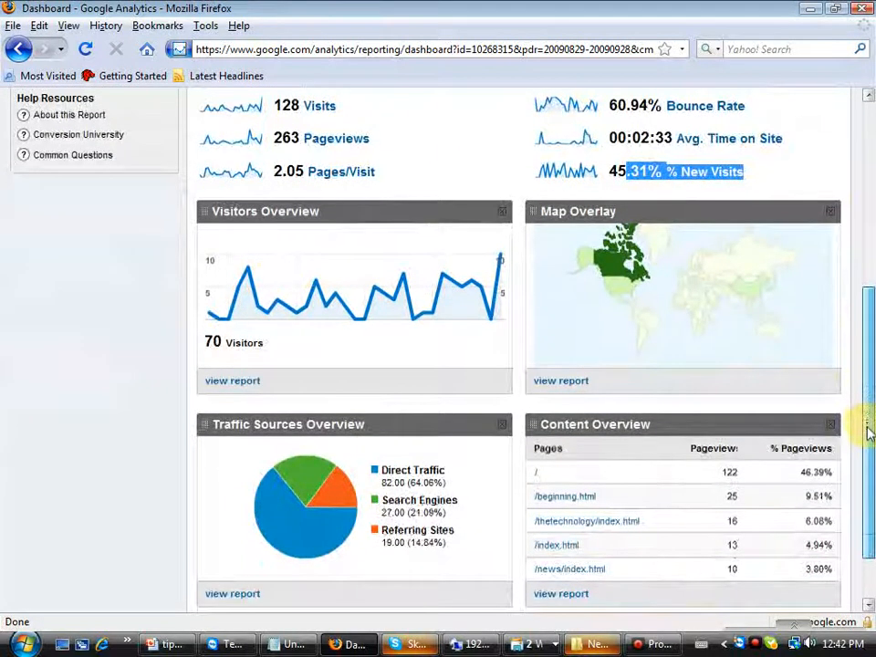
scroll("down", 3)
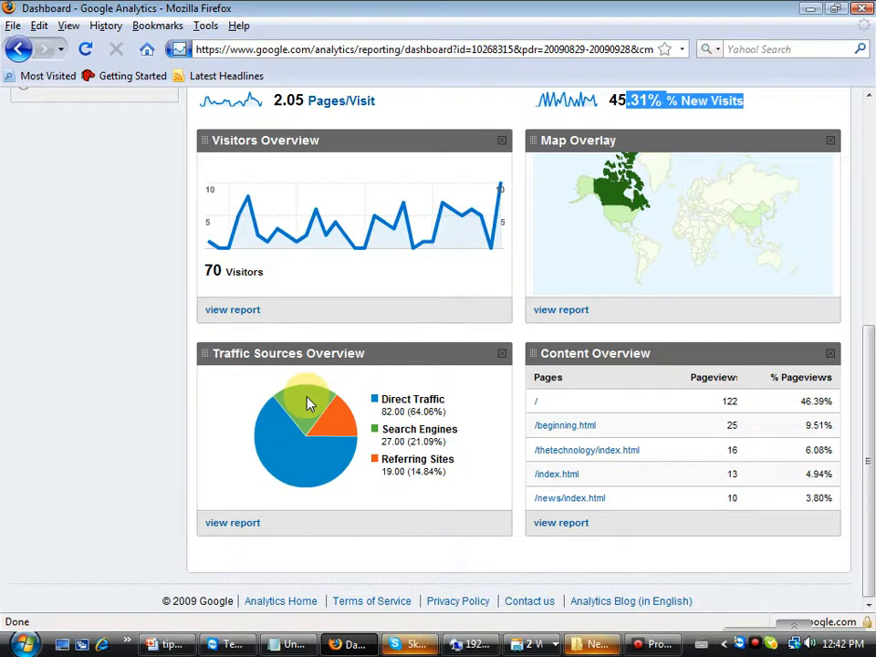
mouse_move(339, 422)
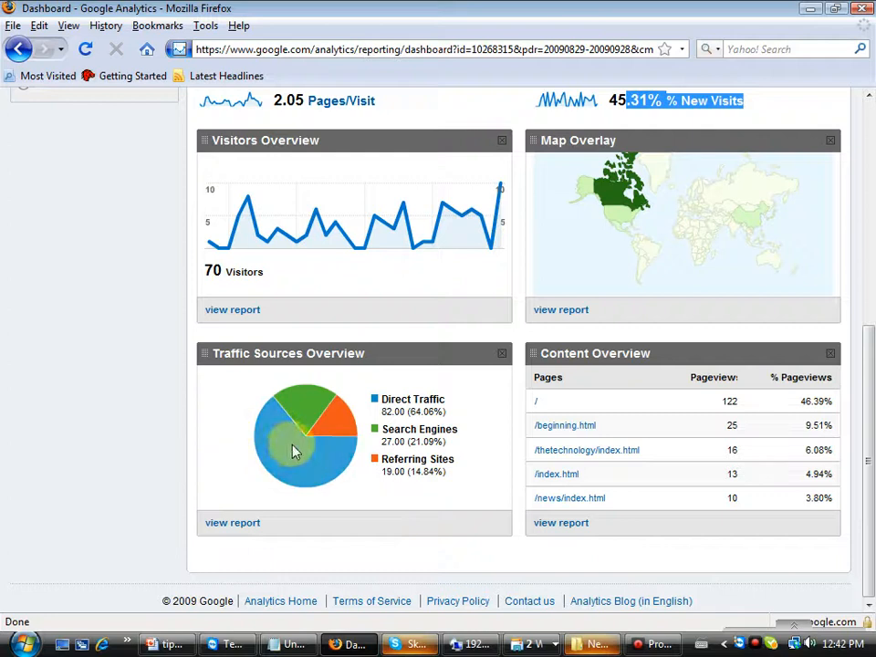
mouse_move(283, 418)
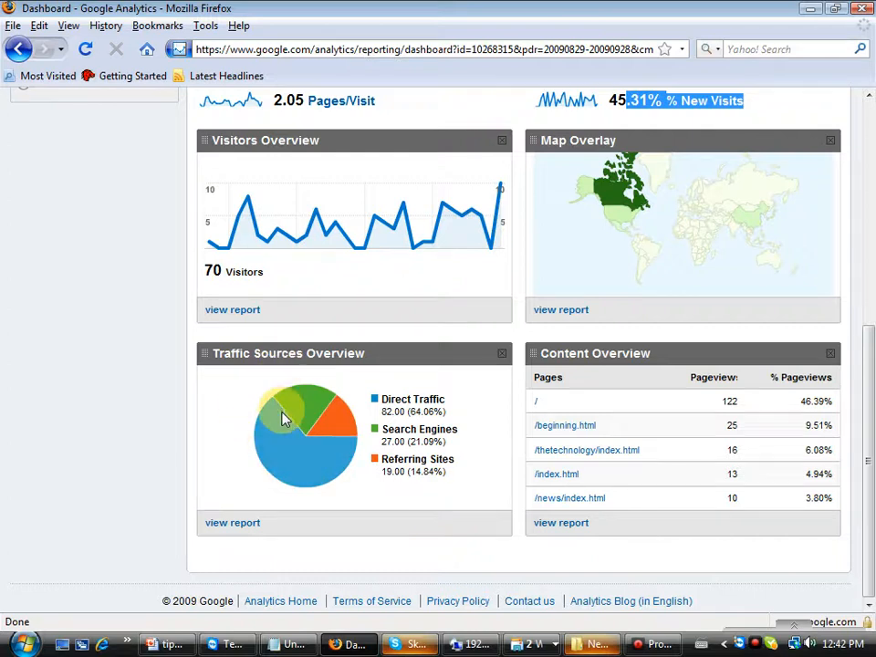
mouse_move(303, 404)
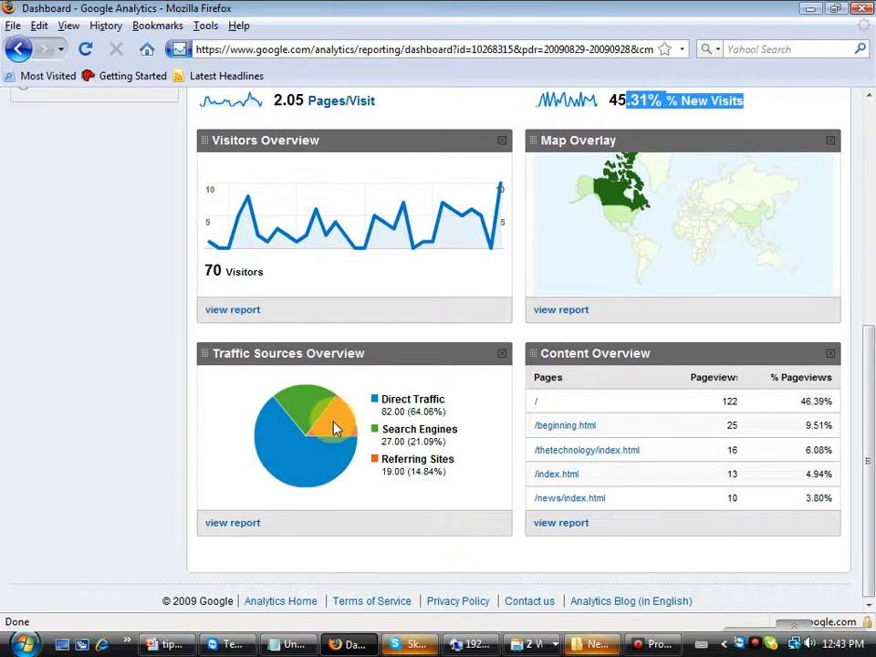
left_click(231, 522)
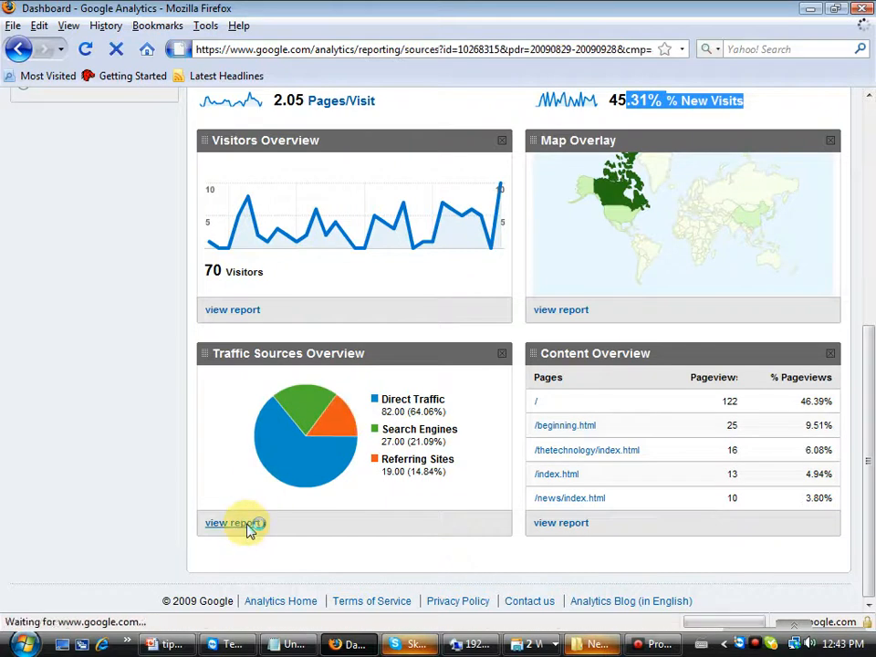
left_click(232, 522)
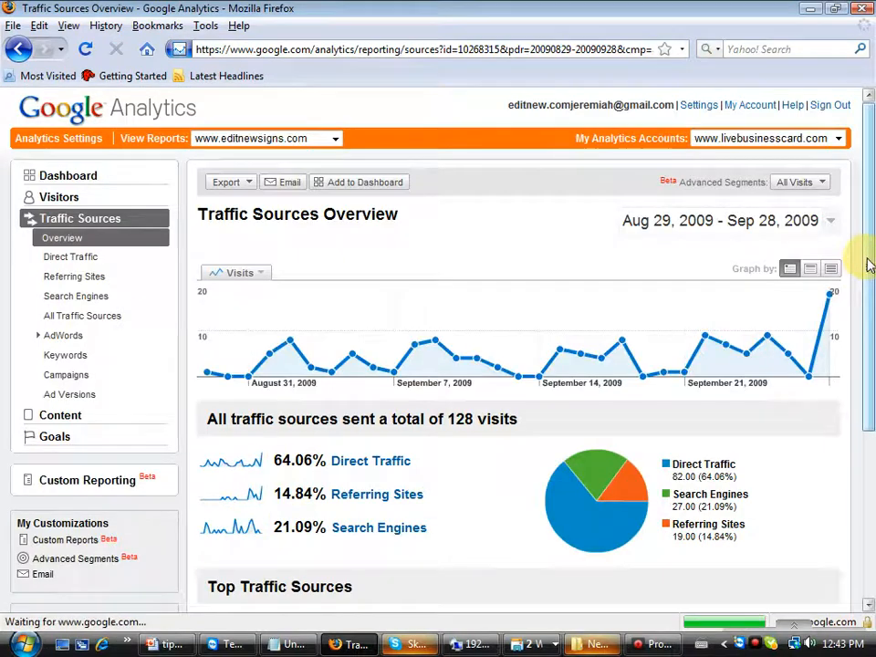
scroll("down", 3)
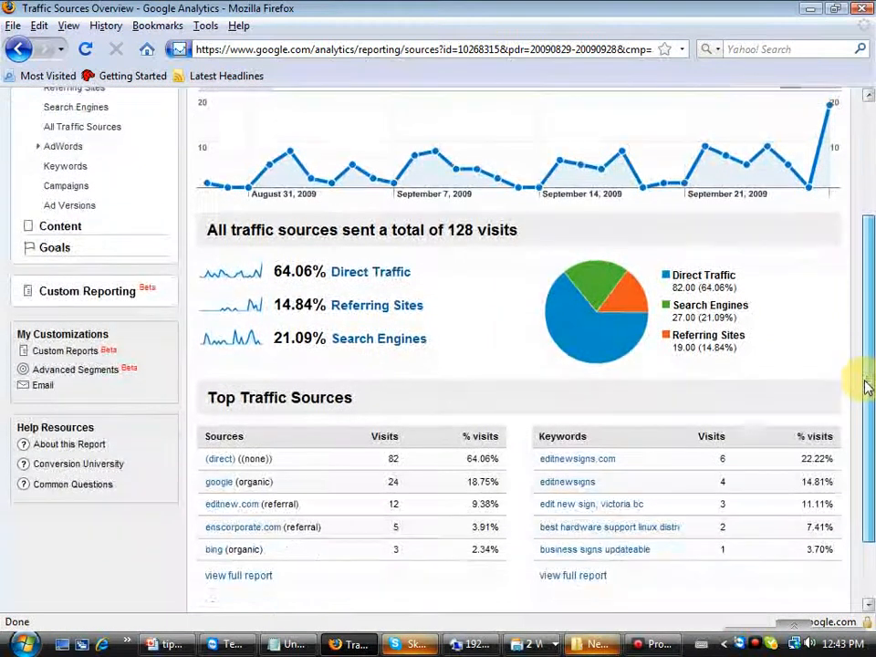
scroll("down", 3)
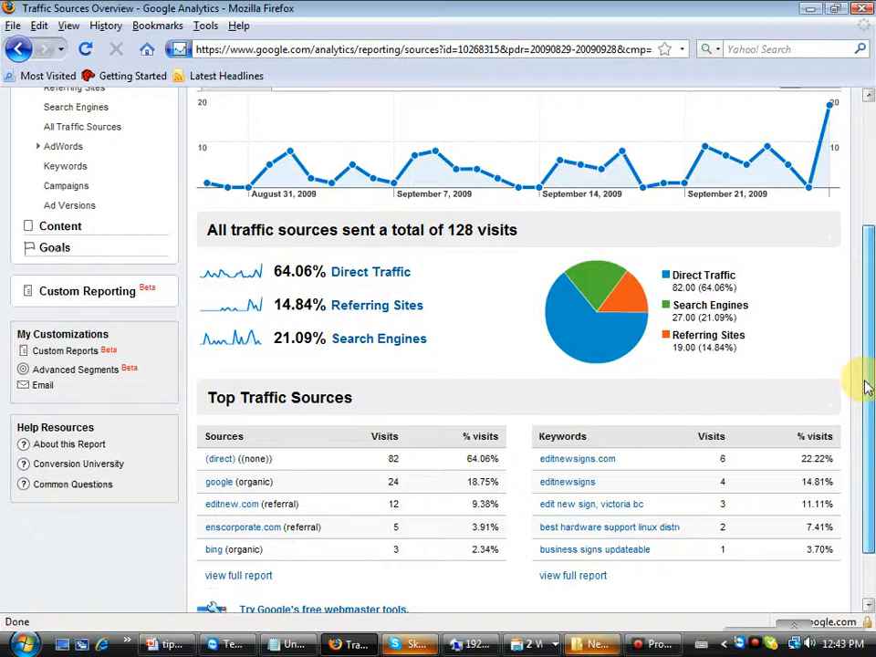
scroll("down", 3)
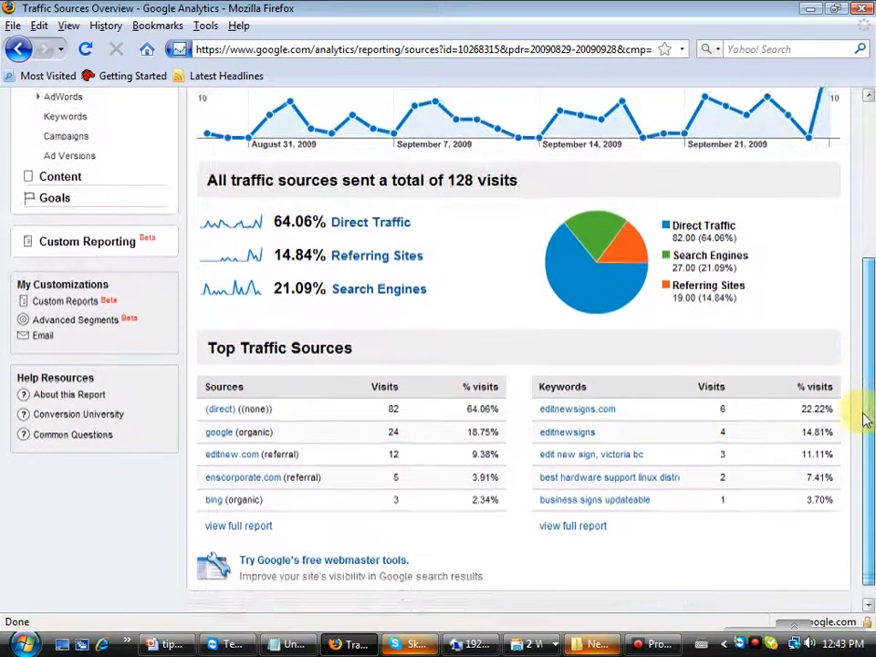
scroll("down", 3)
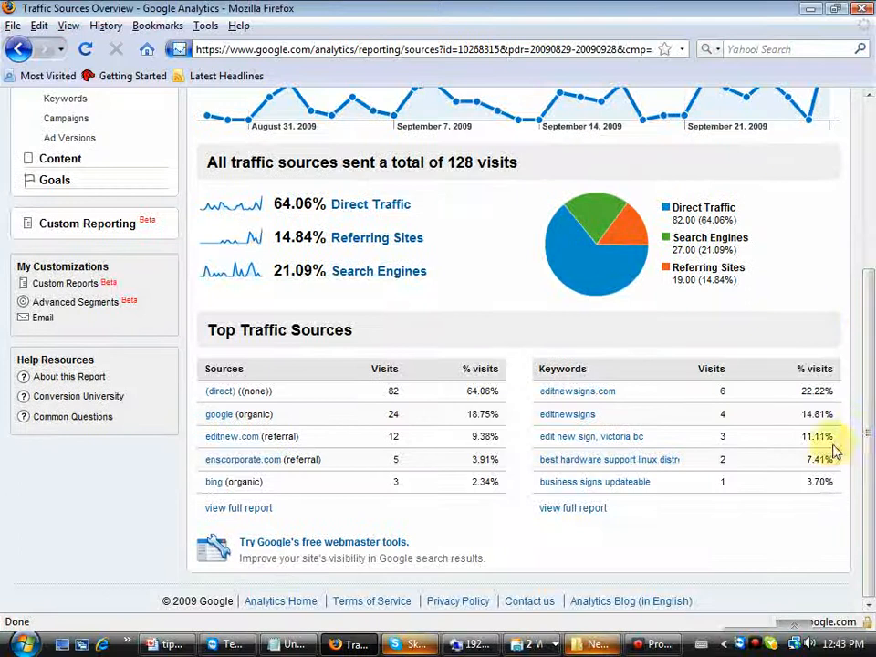
mouse_move(238, 513)
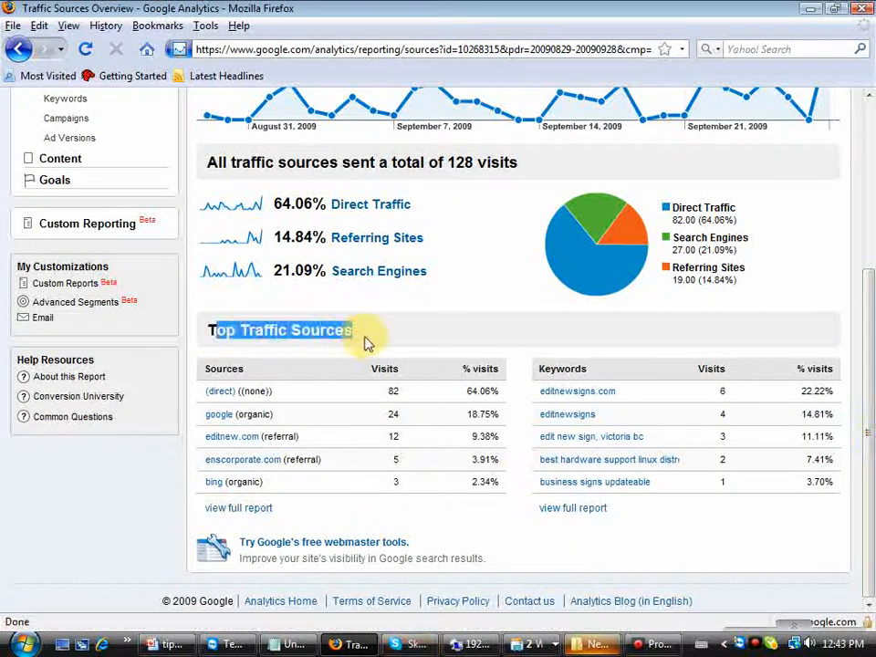
Review the All Traffic Sources list breaking the 128 visits down across 7 sources.
left_click(238, 507)
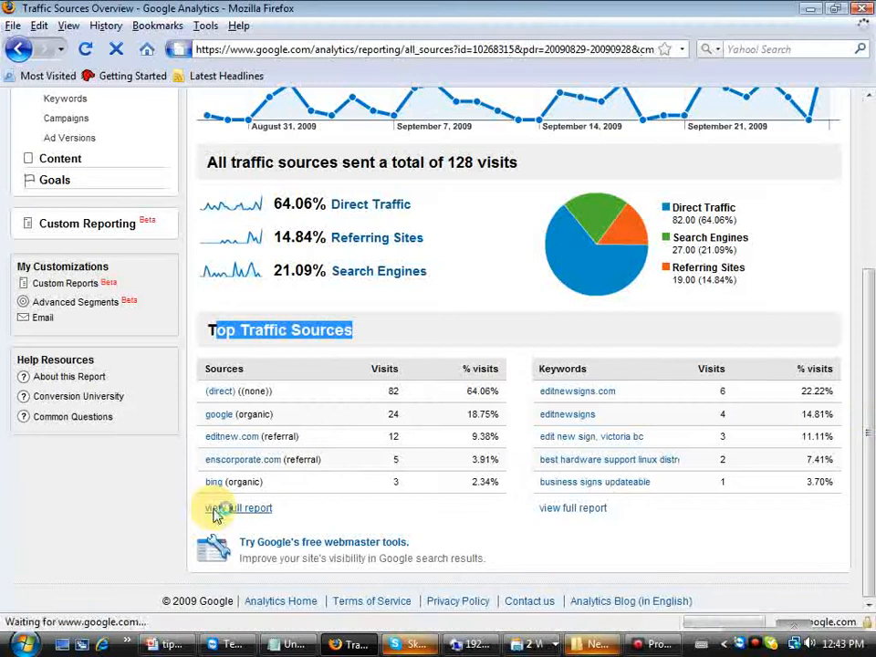
left_click(234, 507)
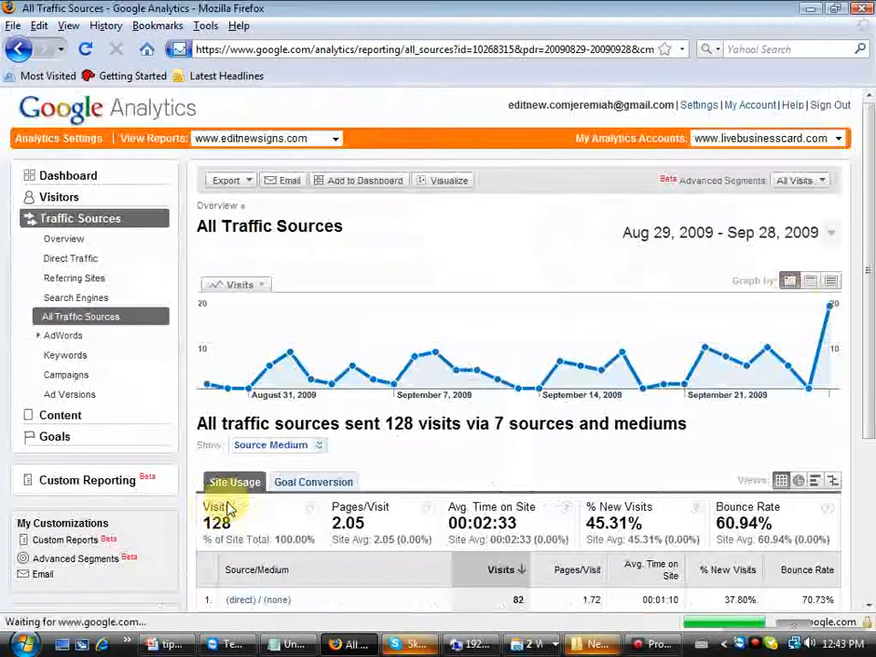
scroll("down", 3)
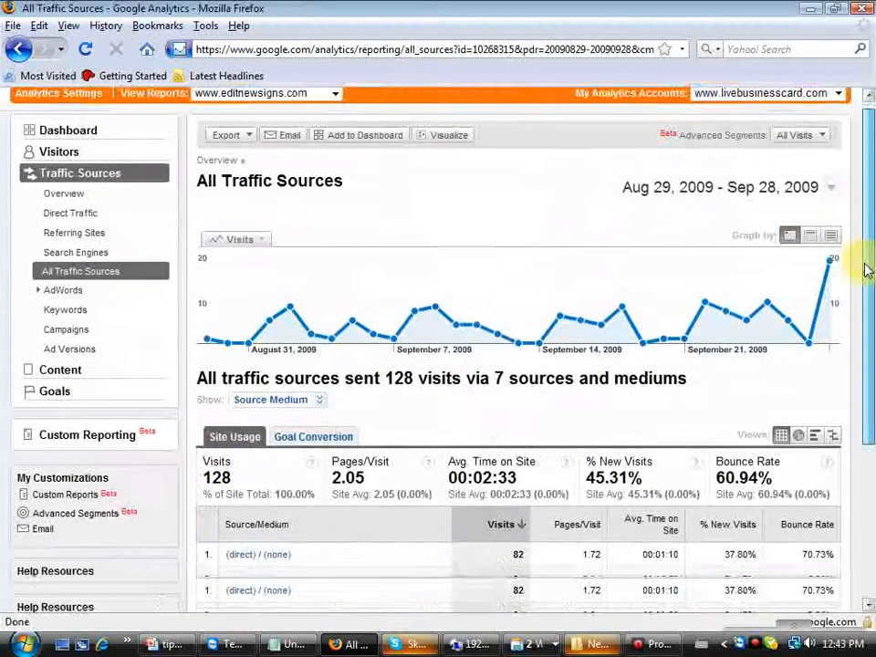
scroll("down", 3)
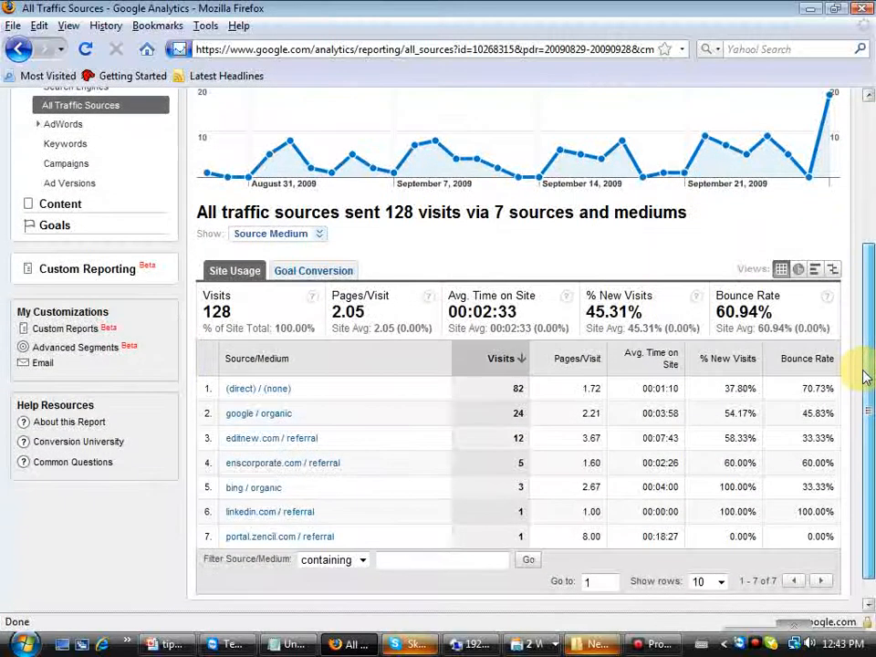
scroll("down", 3)
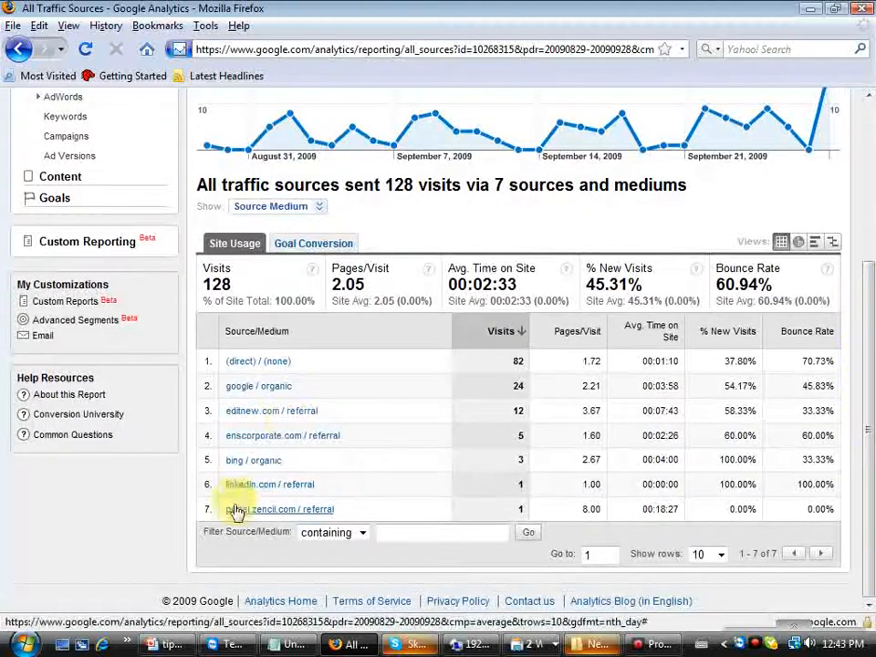
mouse_move(293, 403)
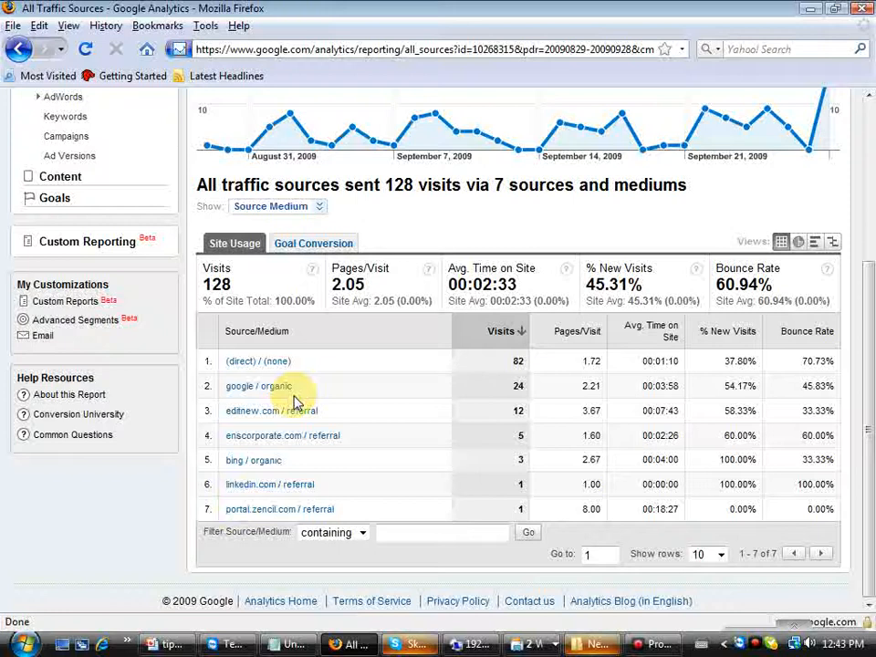
mouse_move(300, 300)
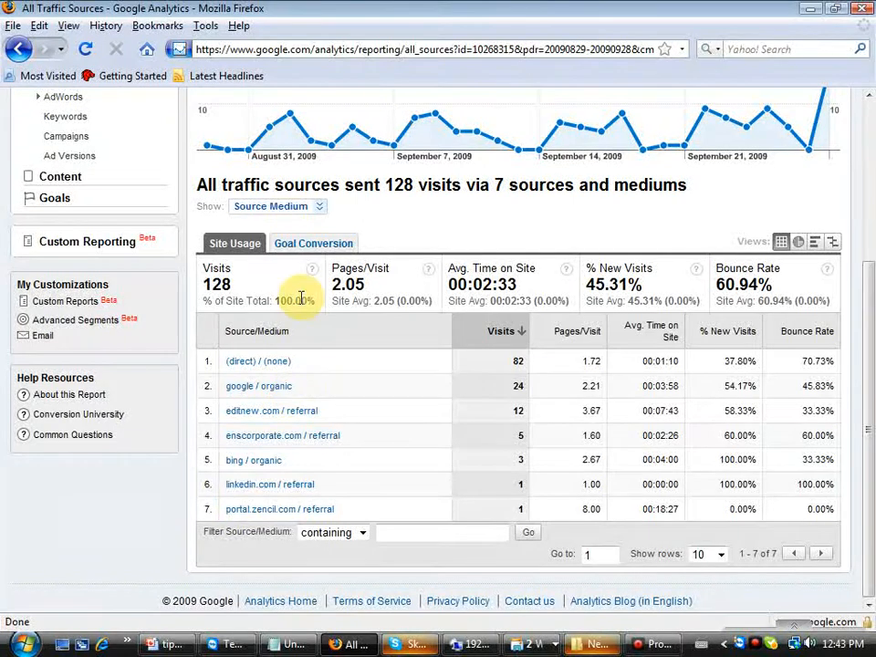
mouse_move(239, 413)
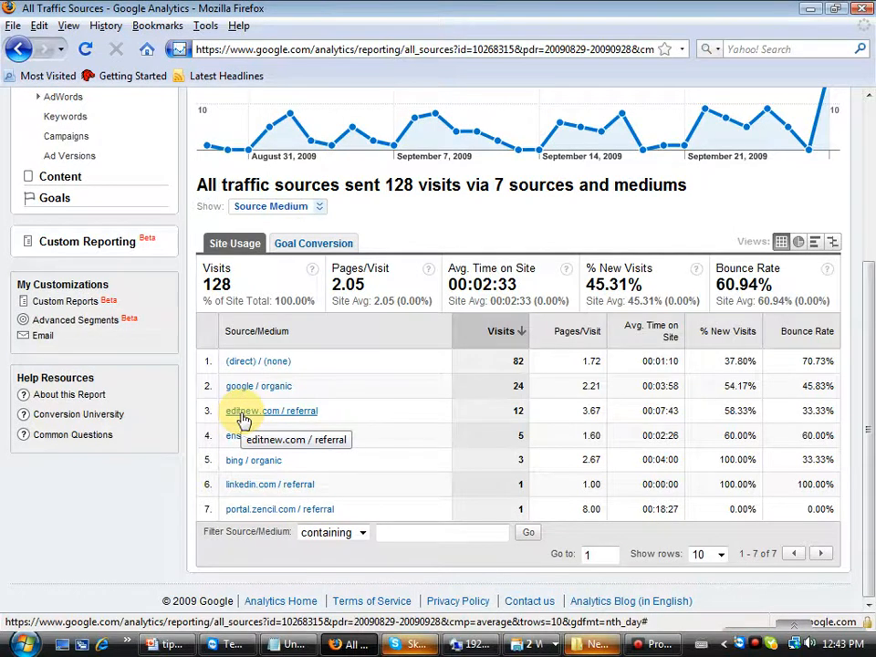
mouse_move(264, 440)
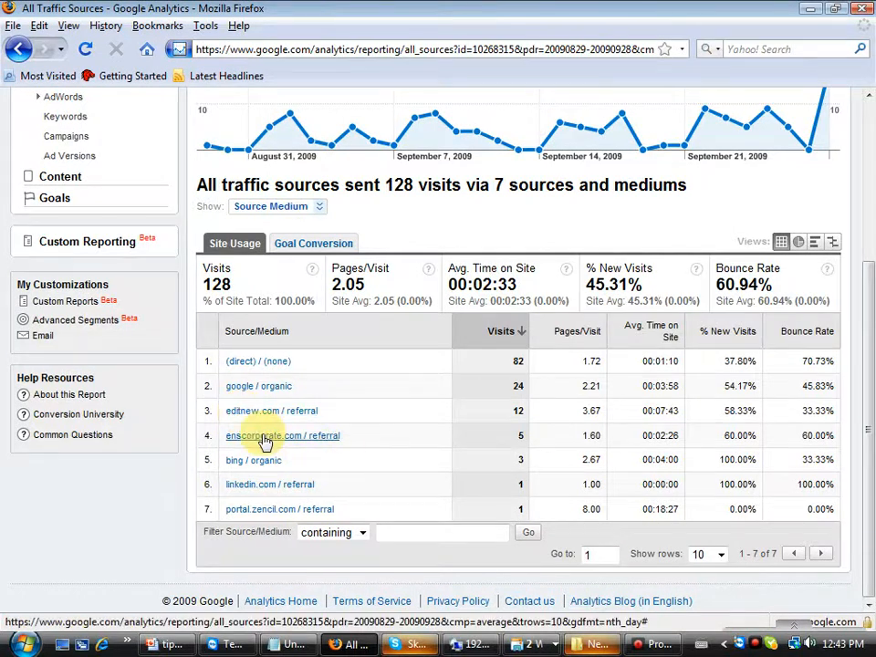
mouse_move(237, 464)
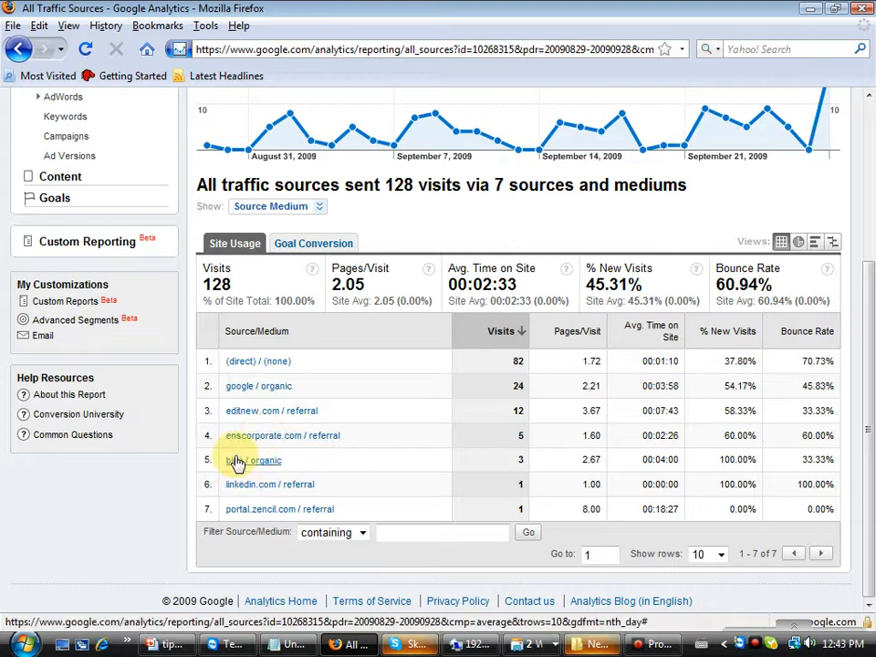
mouse_move(241, 465)
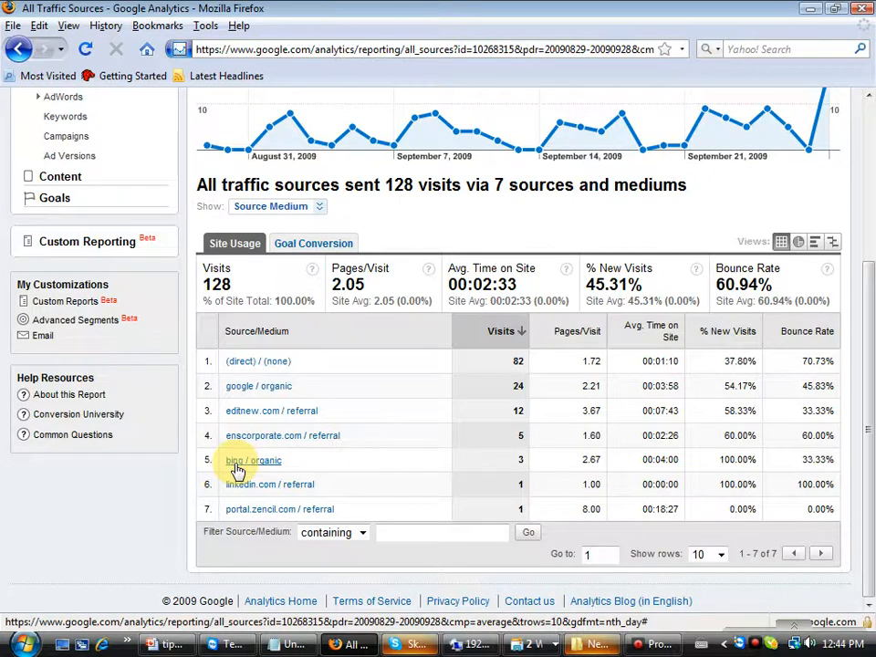
mouse_move(277, 500)
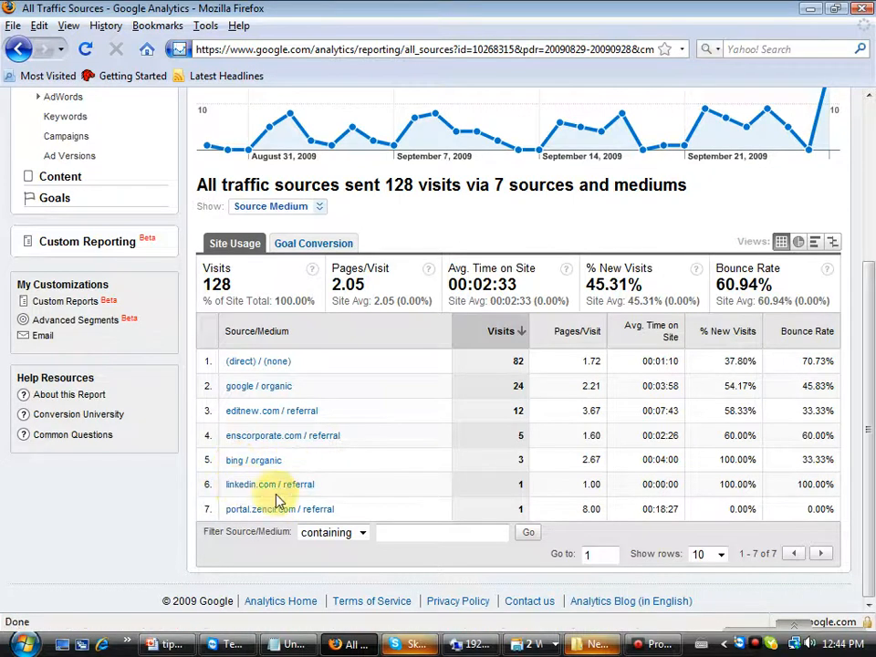
mouse_move(277, 507)
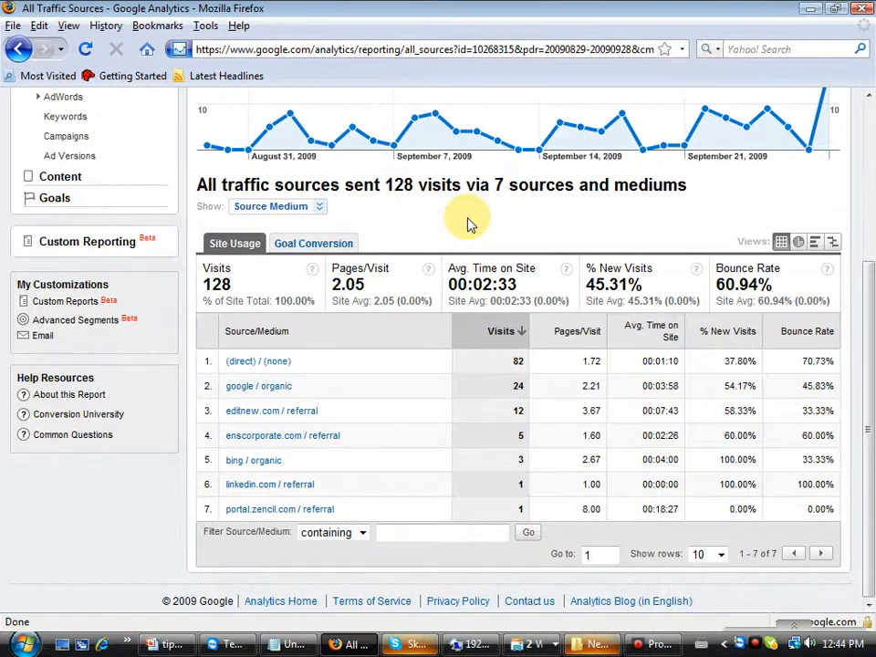
scroll("up", 3)
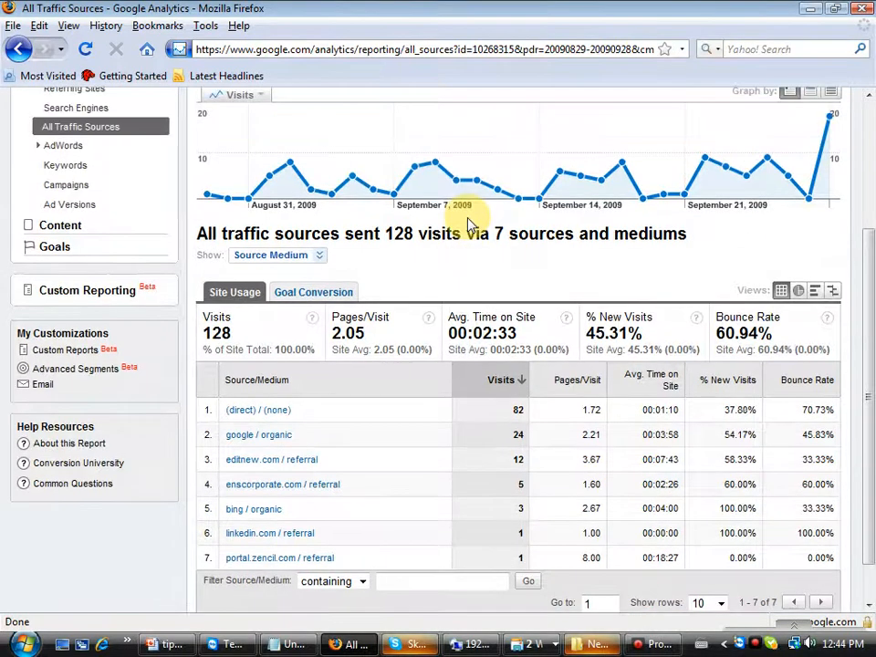
scroll("up", 3)
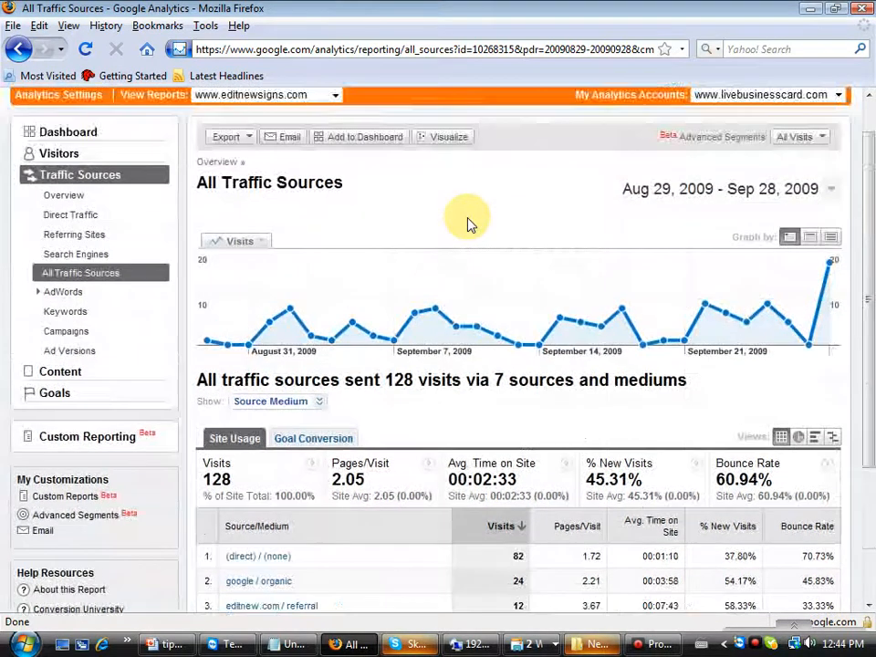
scroll("down", 3)
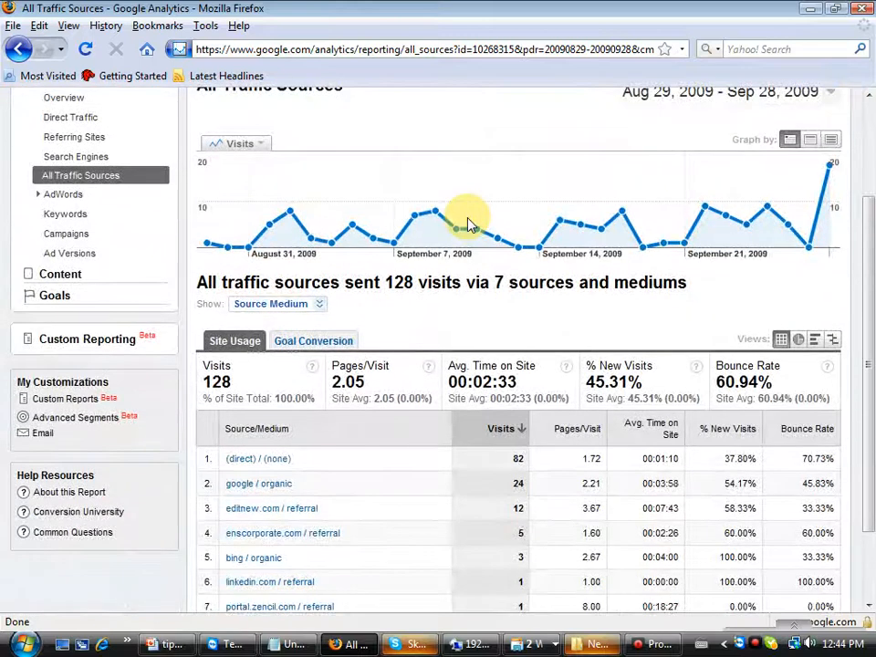
scroll("down", 3)
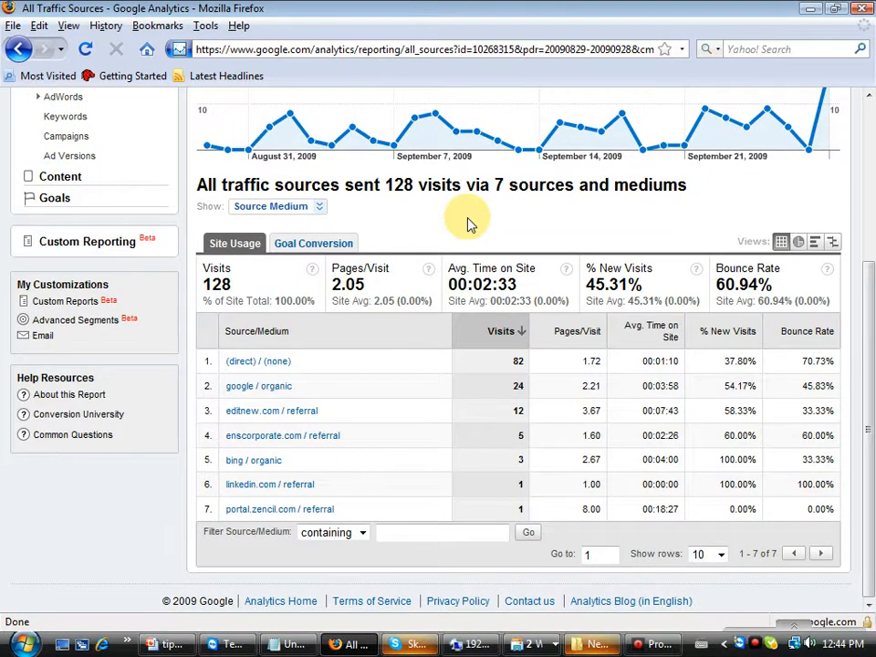
scroll("up", 3)
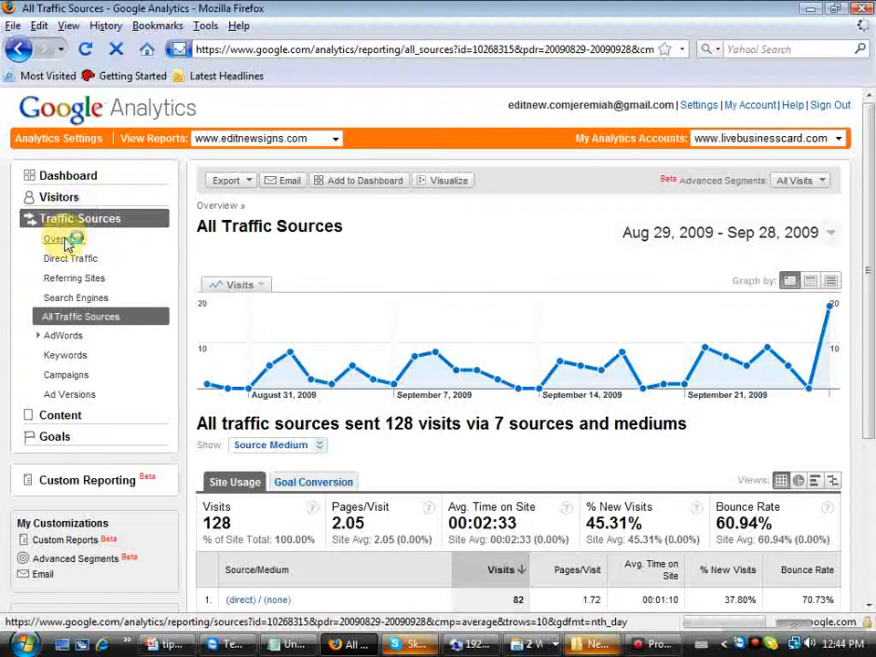
Return to the Traffic Sources Overview from the left navigation.
left_click(57, 237)
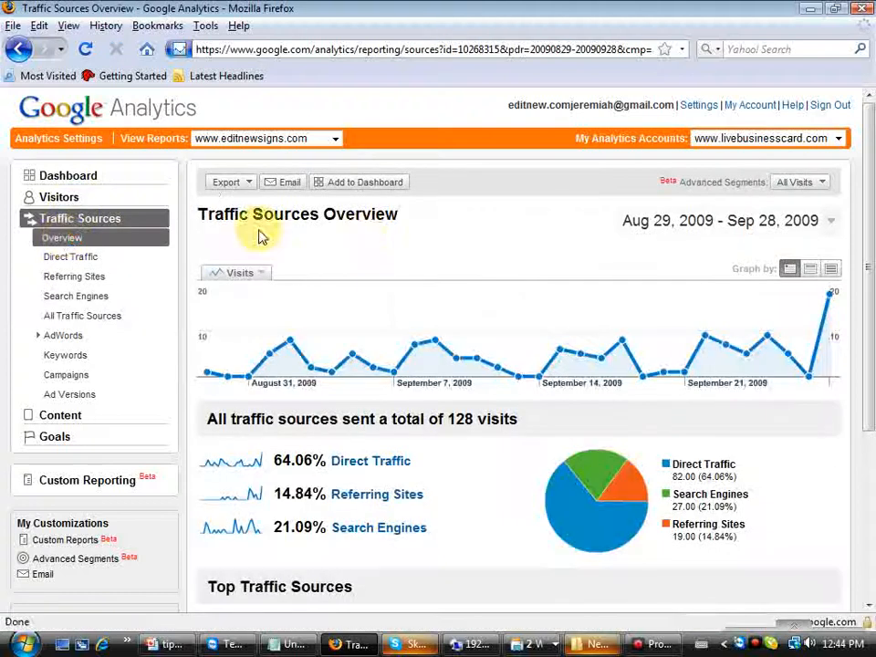
mouse_move(381, 356)
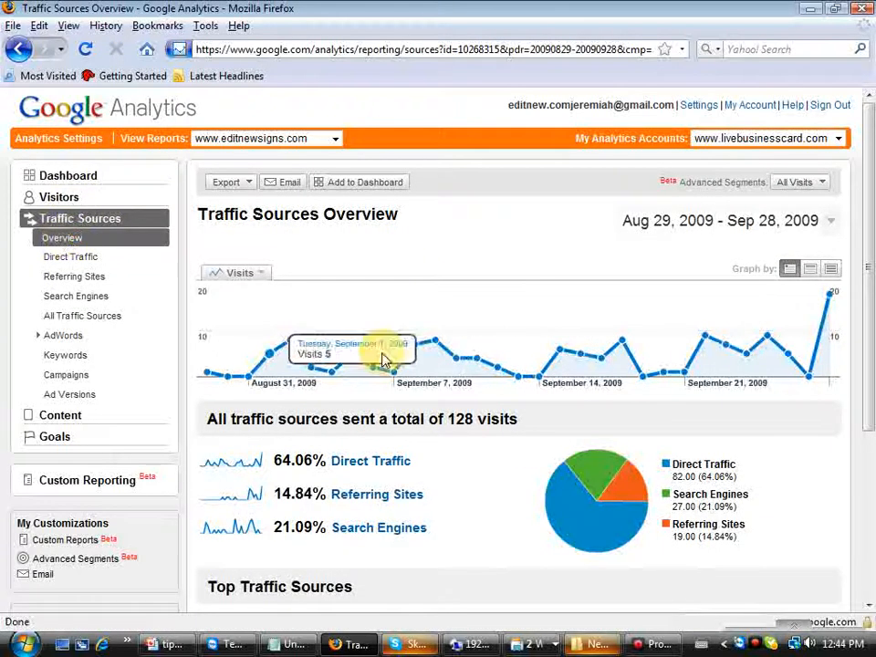
mouse_move(70, 176)
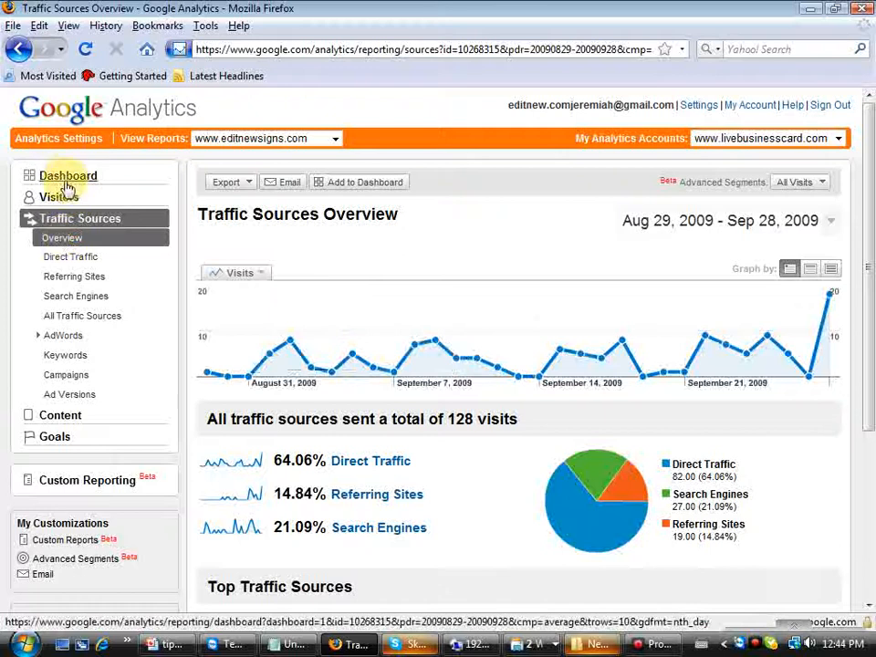
From the Dashboard, view the Content Overview report with 263 pageviews and 220 unique views.
left_click(67, 176)
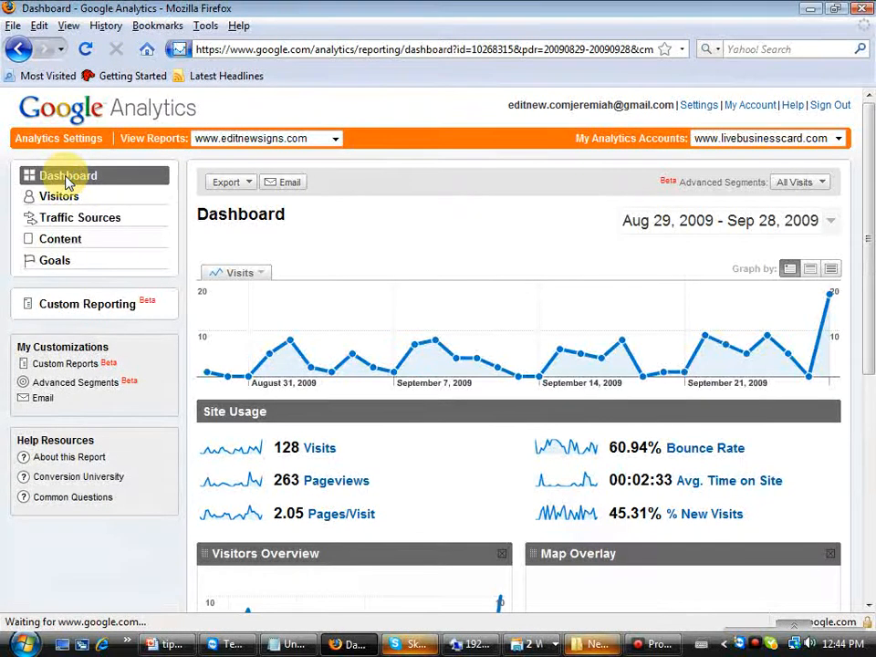
scroll("down", 3)
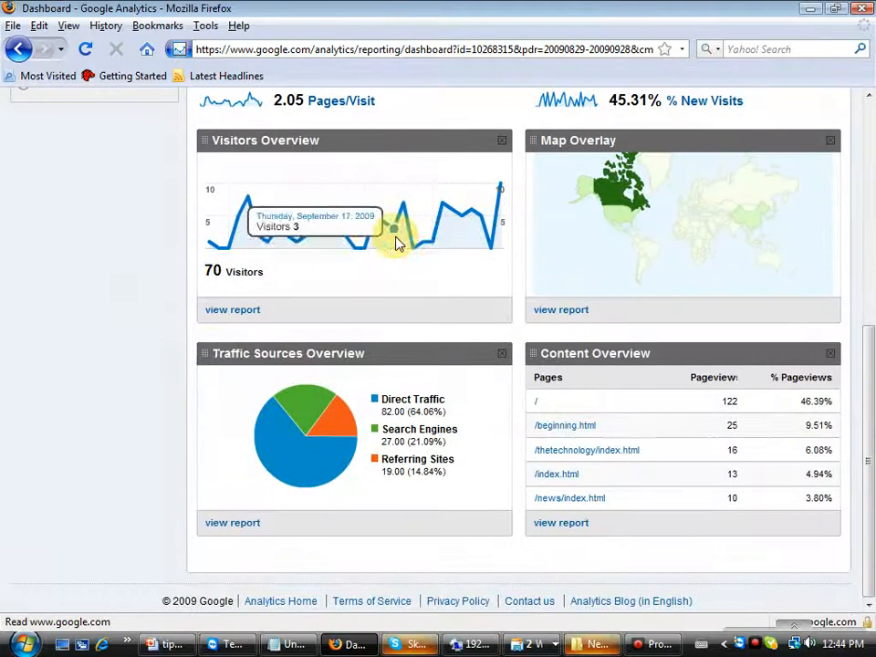
mouse_move(345, 398)
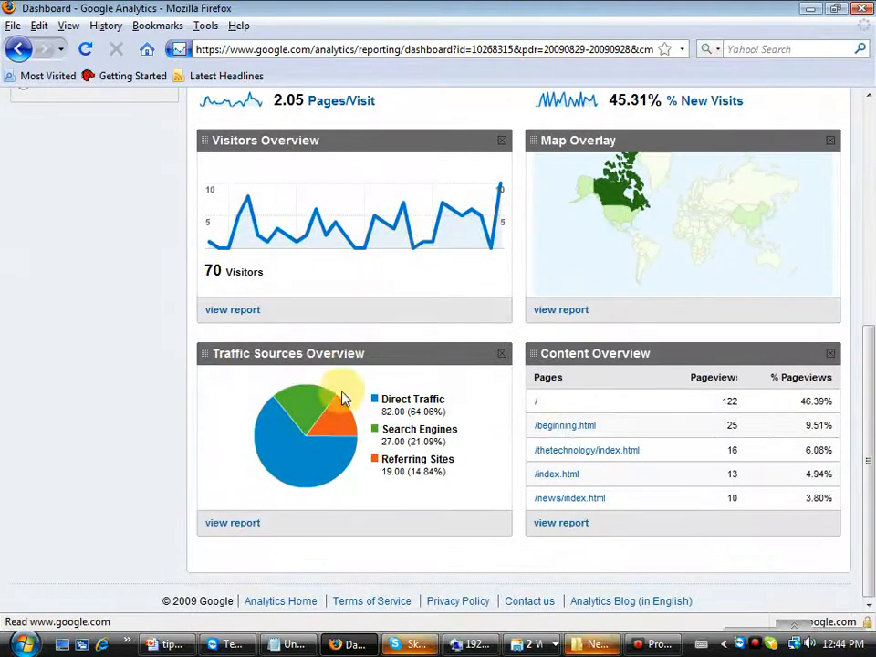
mouse_move(617, 352)
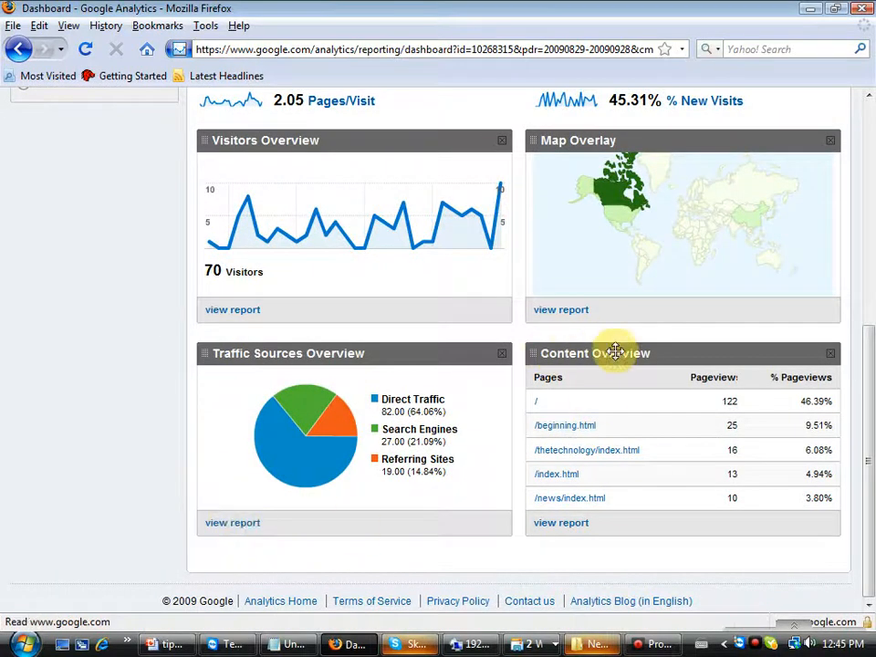
mouse_move(577, 522)
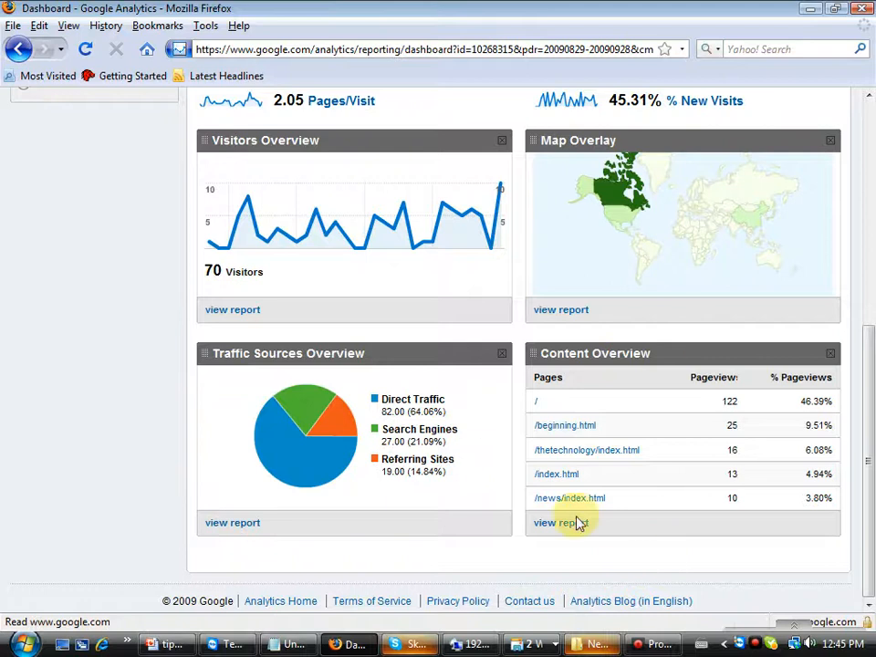
mouse_move(560, 522)
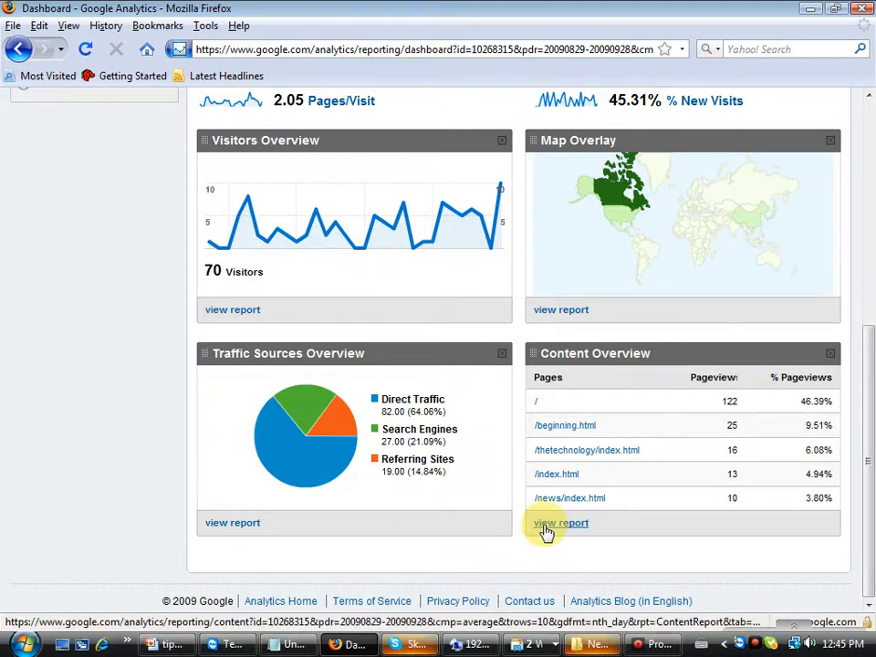
left_click(560, 522)
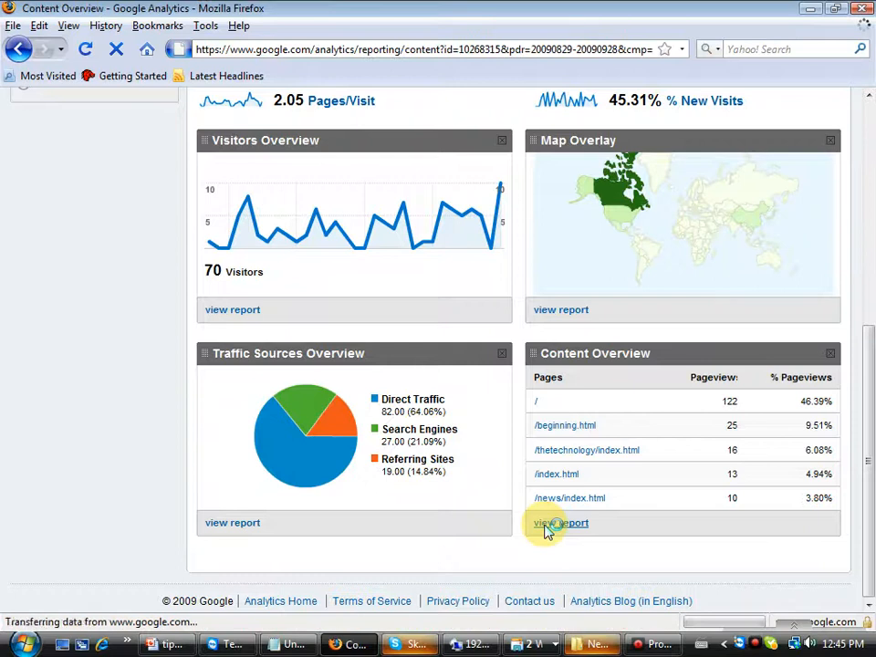
left_click(560, 522)
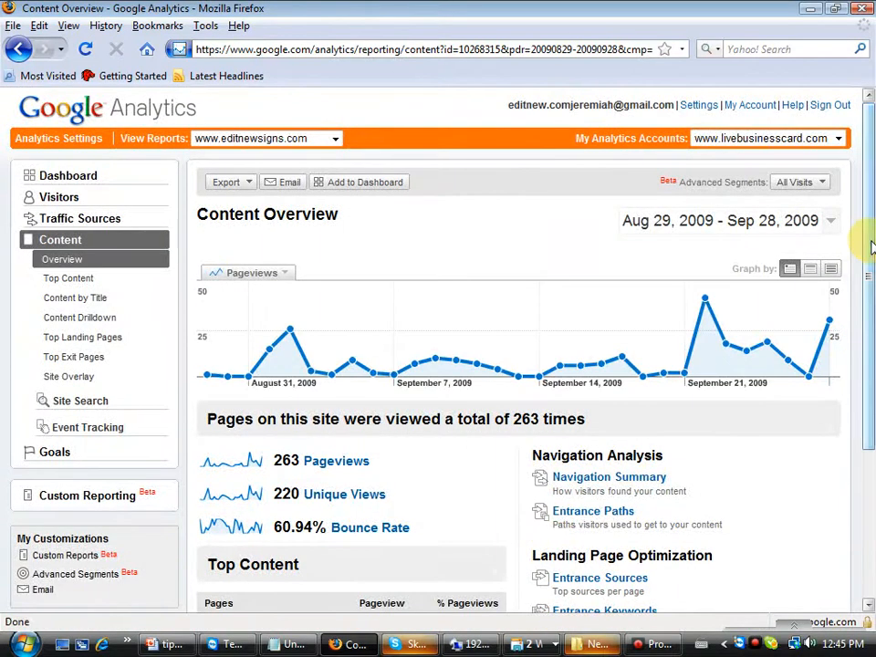
scroll("down", 3)
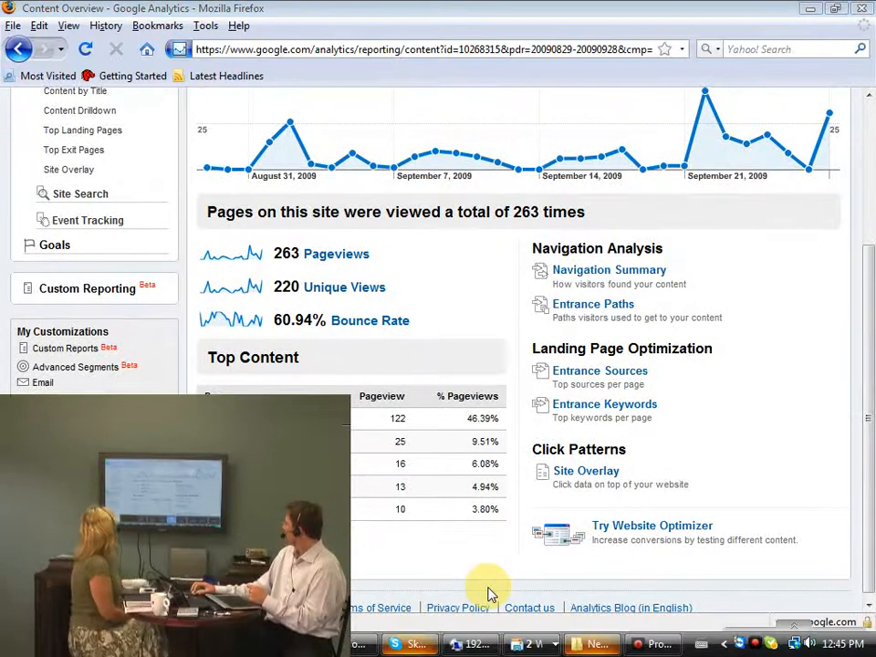
mouse_move(374, 155)
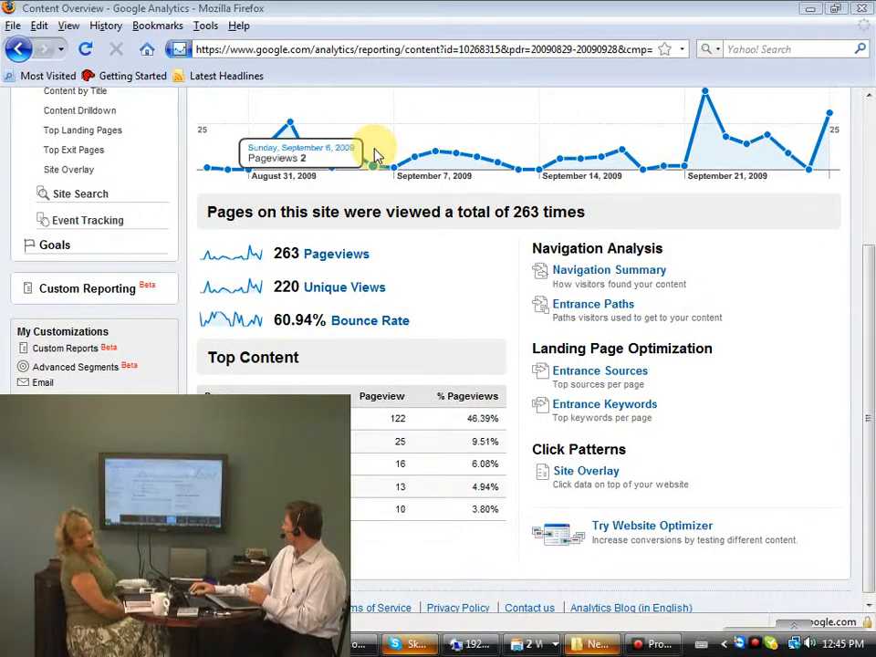
mouse_move(376, 205)
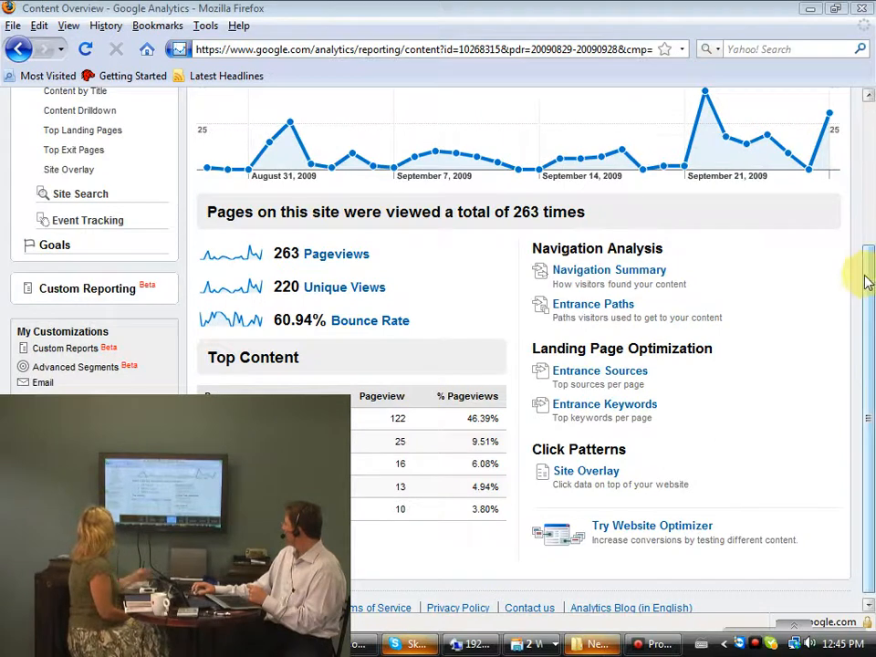
scroll("up", 3)
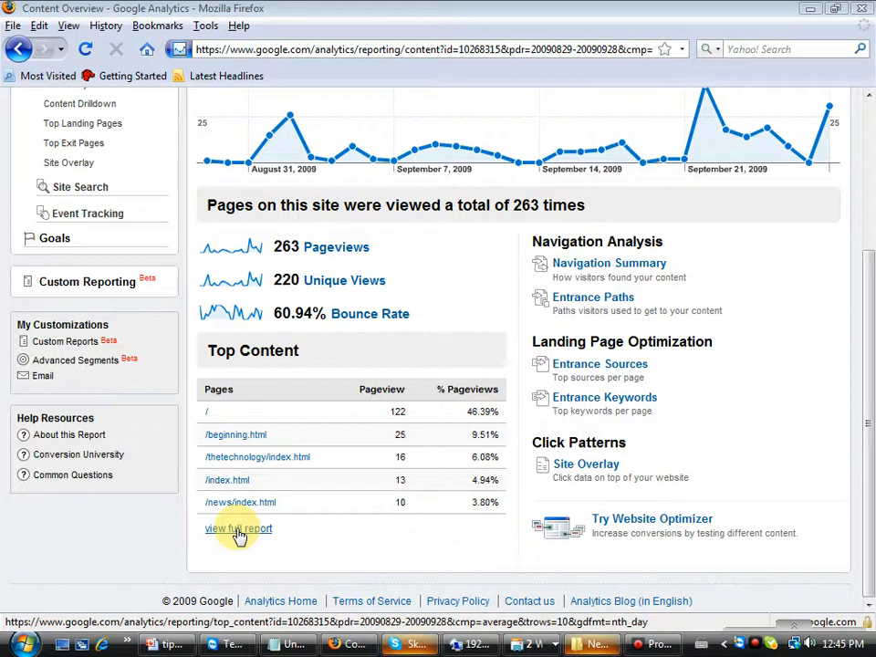
left_click(237, 529)
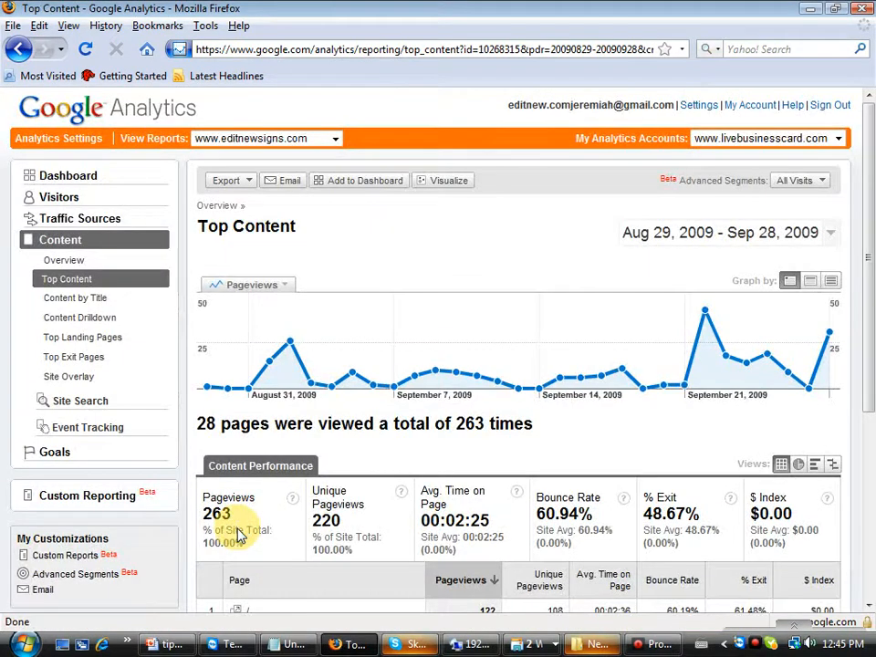
mouse_move(752, 356)
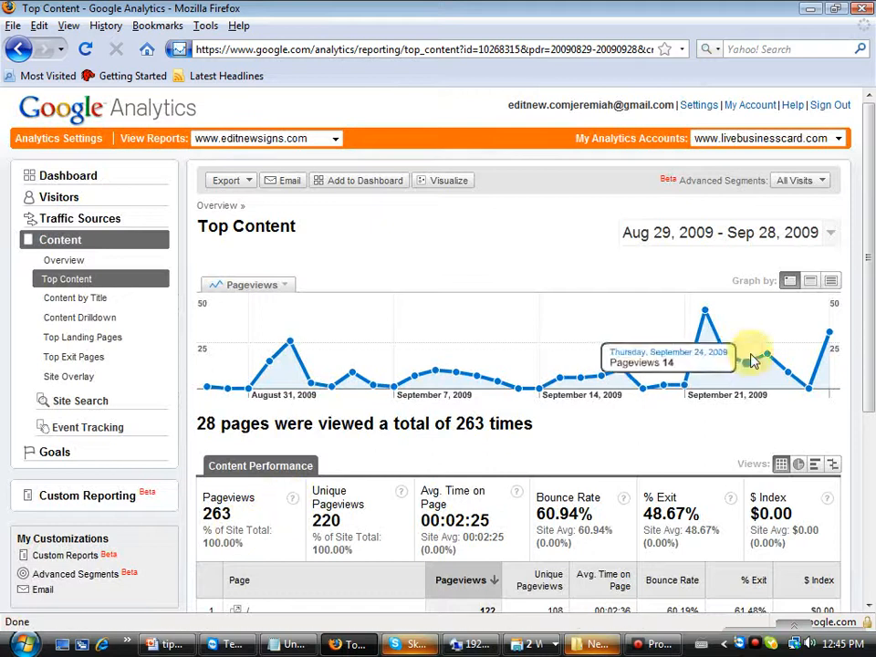
scroll("down", 3)
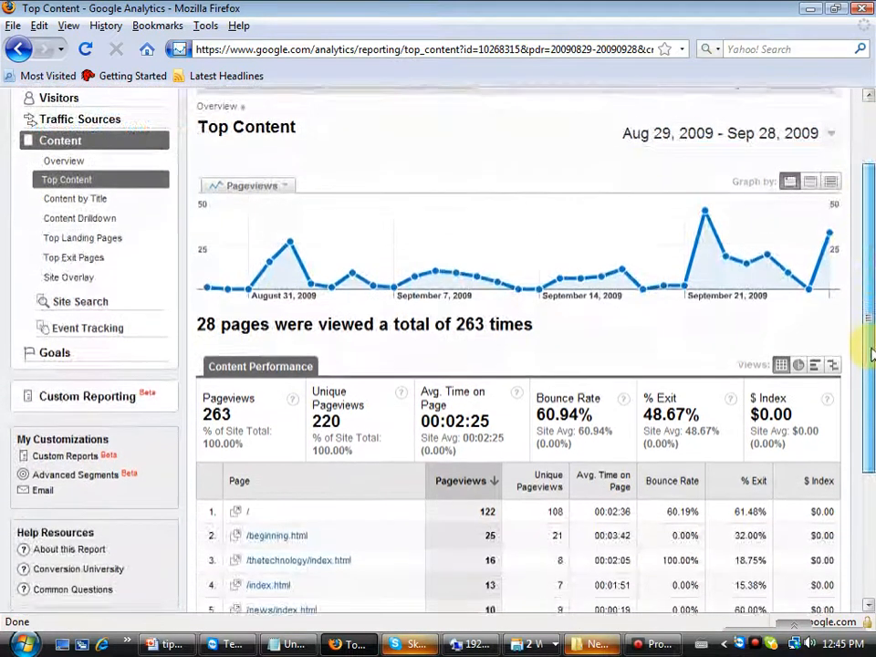
scroll("down", 3)
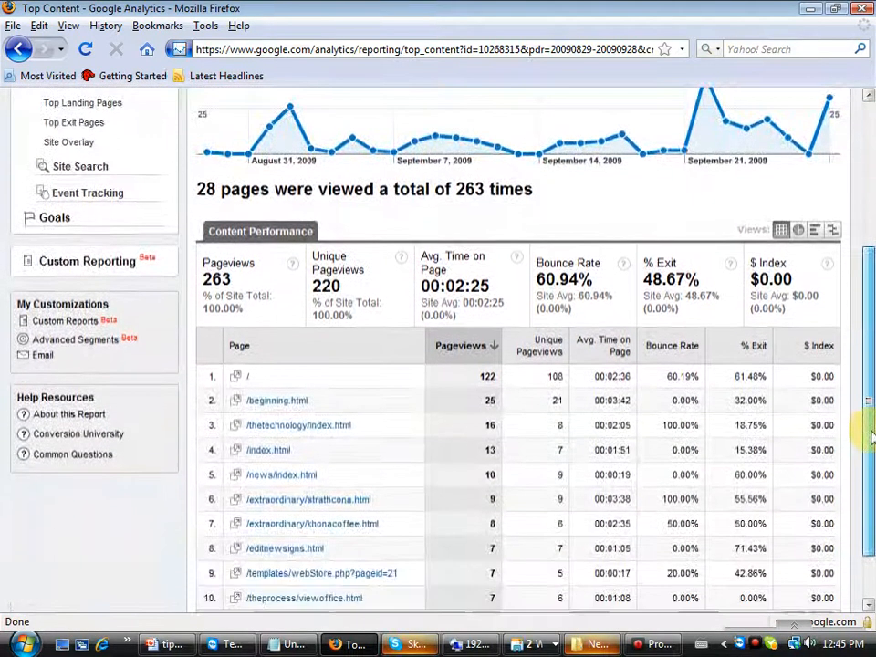
scroll("down", 3)
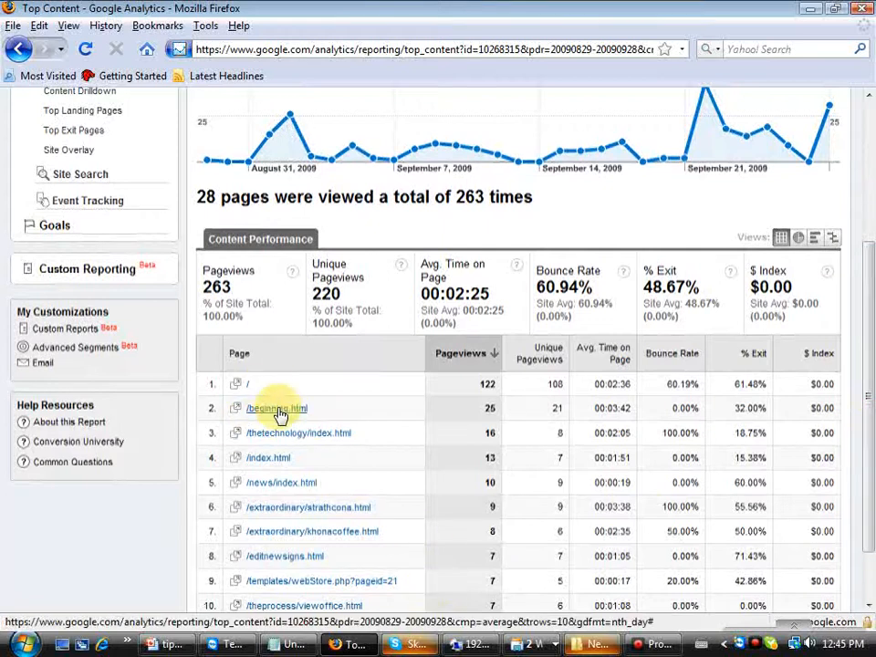
scroll("up", 3)
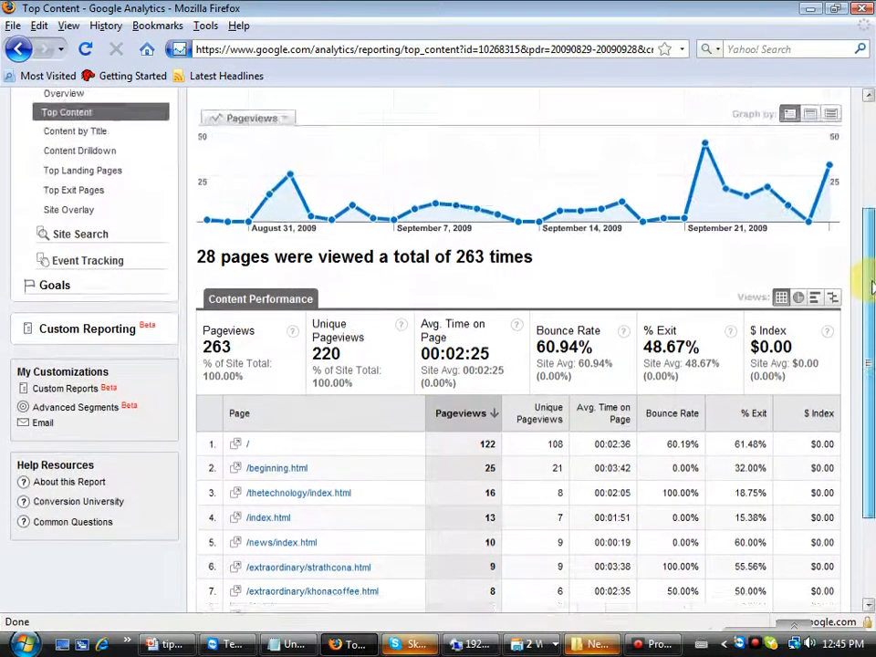
scroll("up", 3)
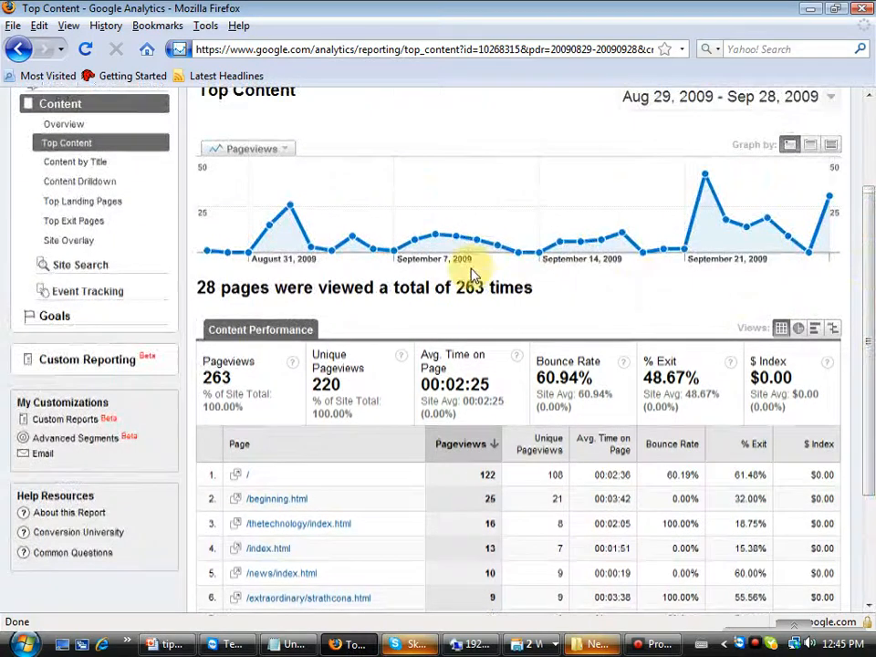
scroll("down", 3)
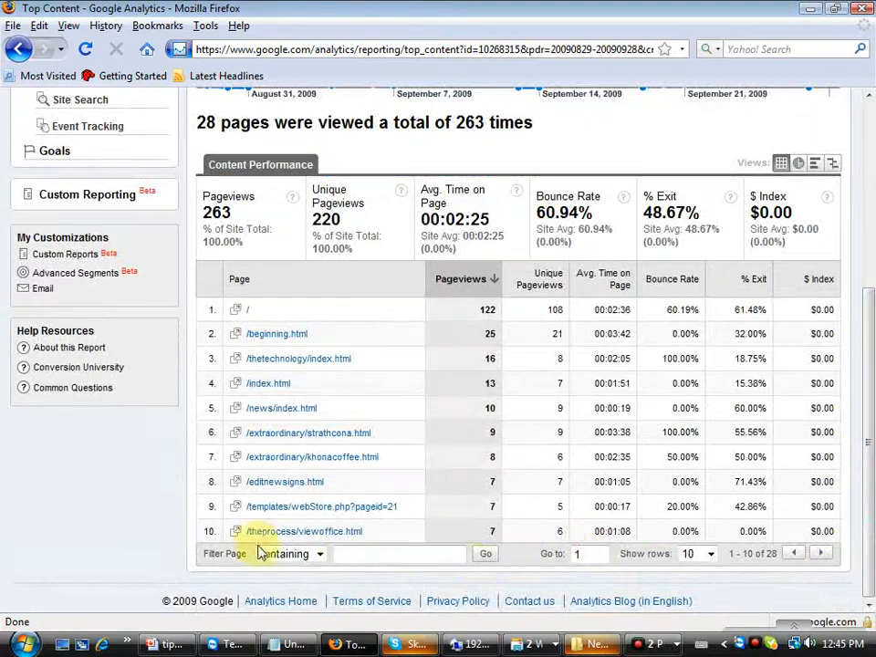
mouse_move(710, 555)
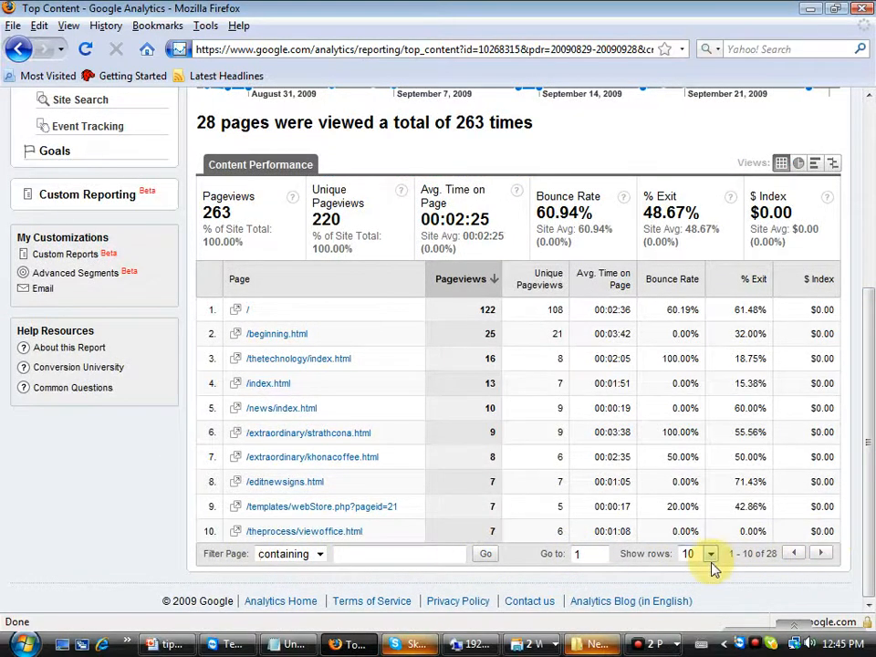
Show 250 rows so the Top Content table lists all 28 pages, and review the full list.
left_click(710, 555)
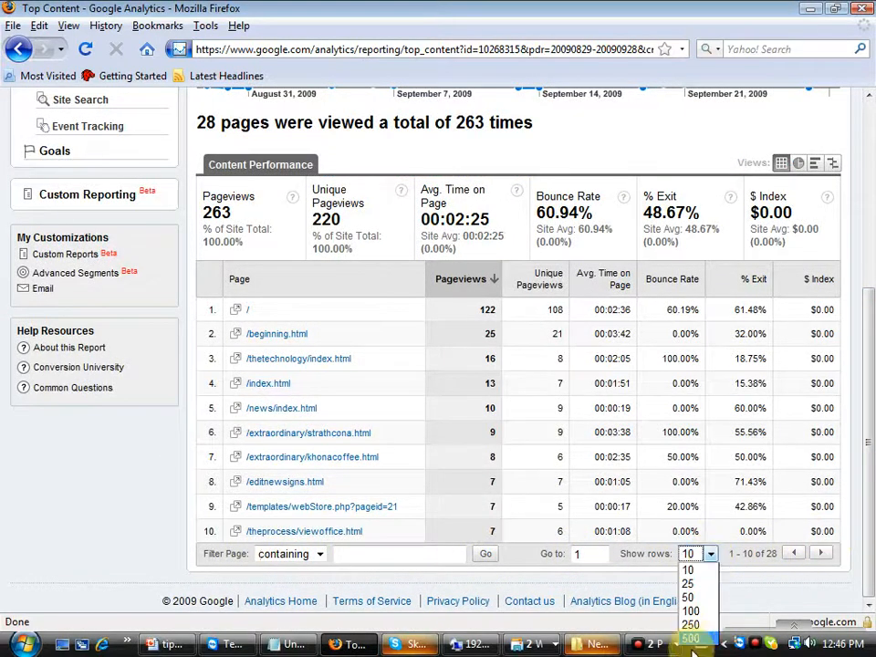
left_click(689, 624)
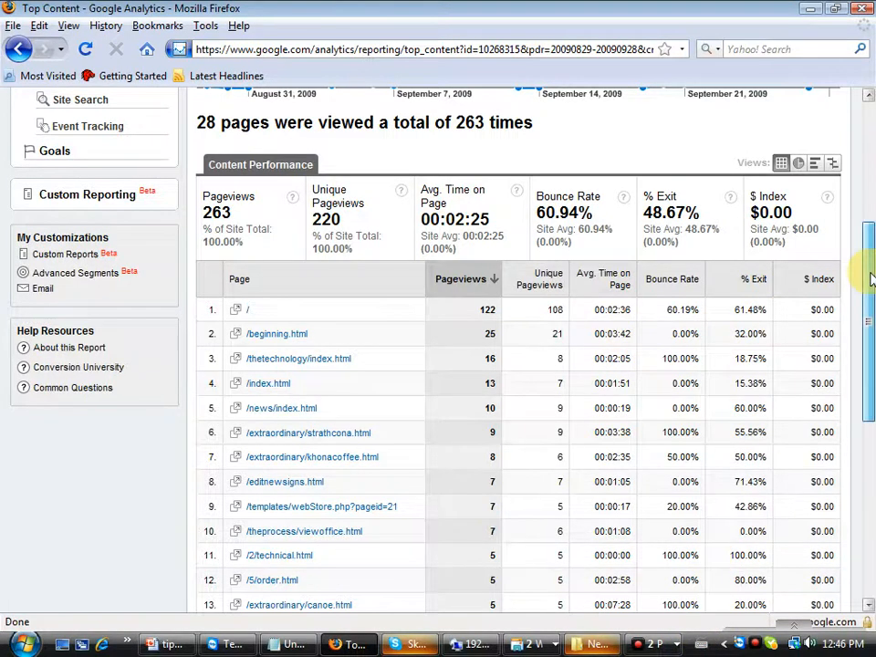
scroll("down", 3)
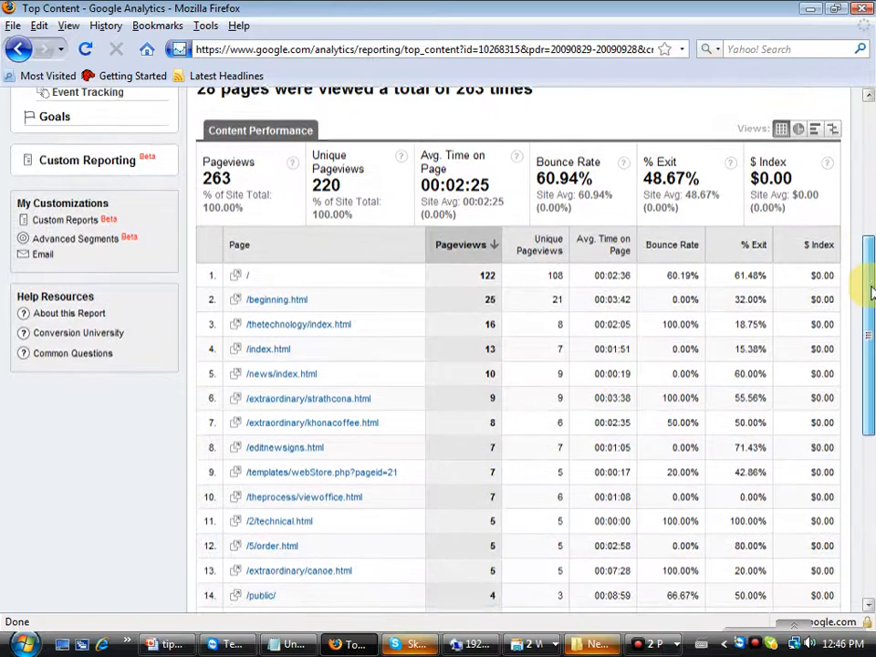
scroll("up", 3)
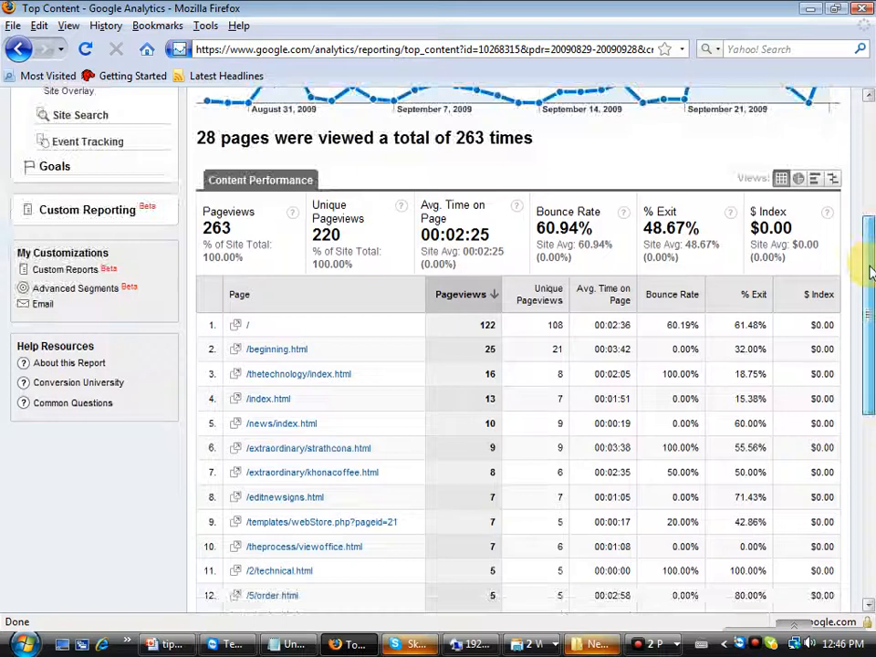
scroll("down", 3)
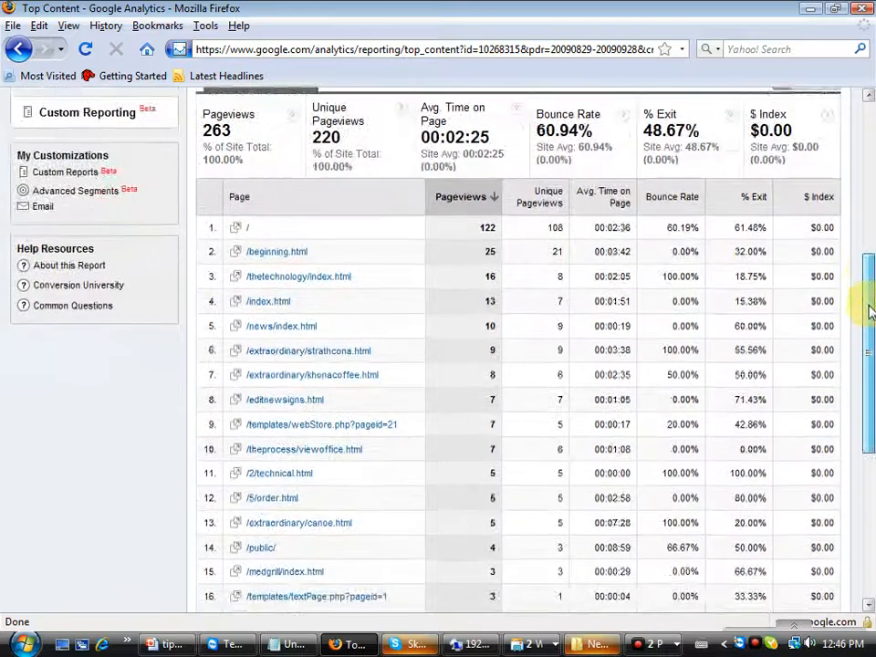
scroll("down", 3)
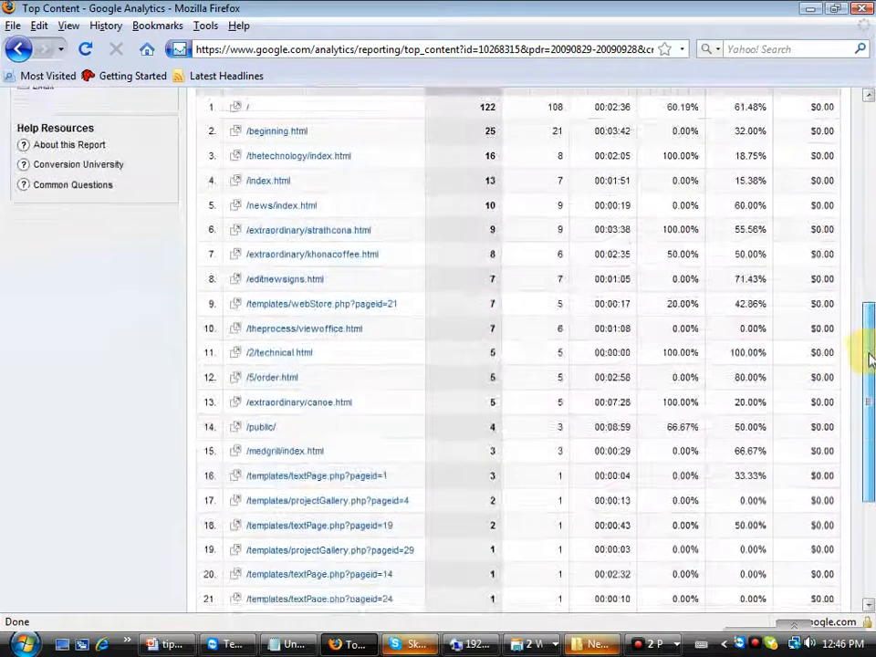
scroll("down", 3)
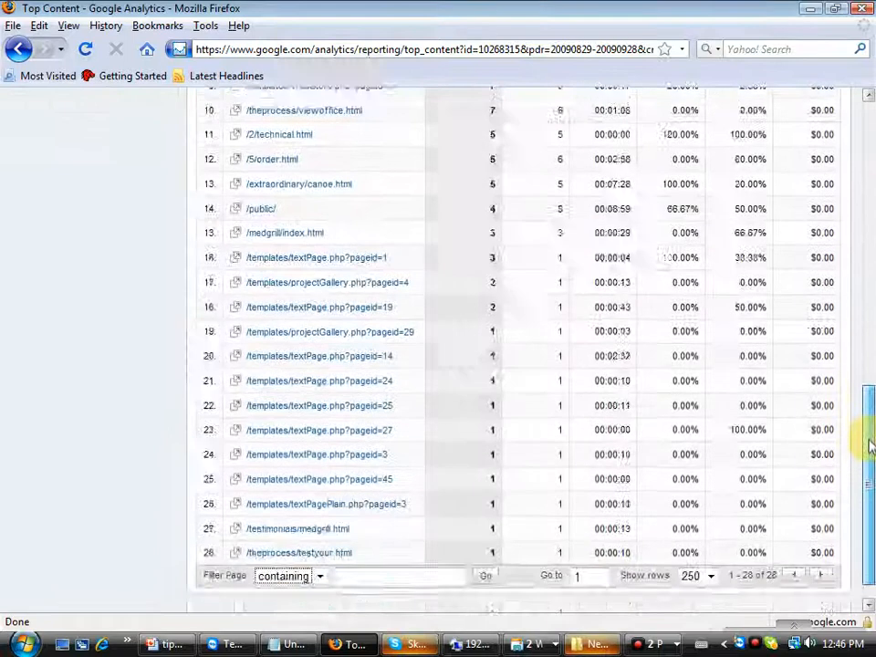
scroll("up", 3)
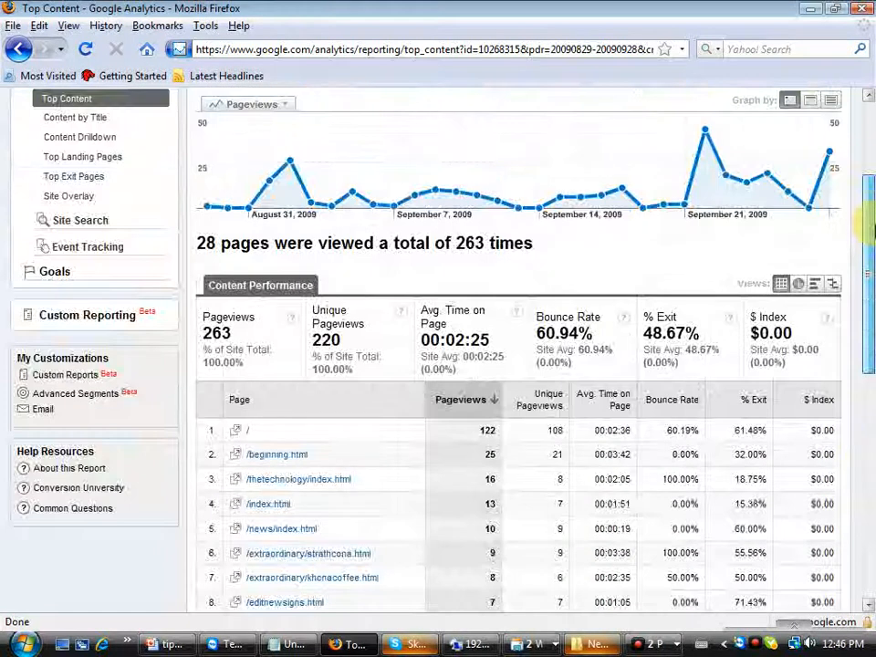
scroll("down", 3)
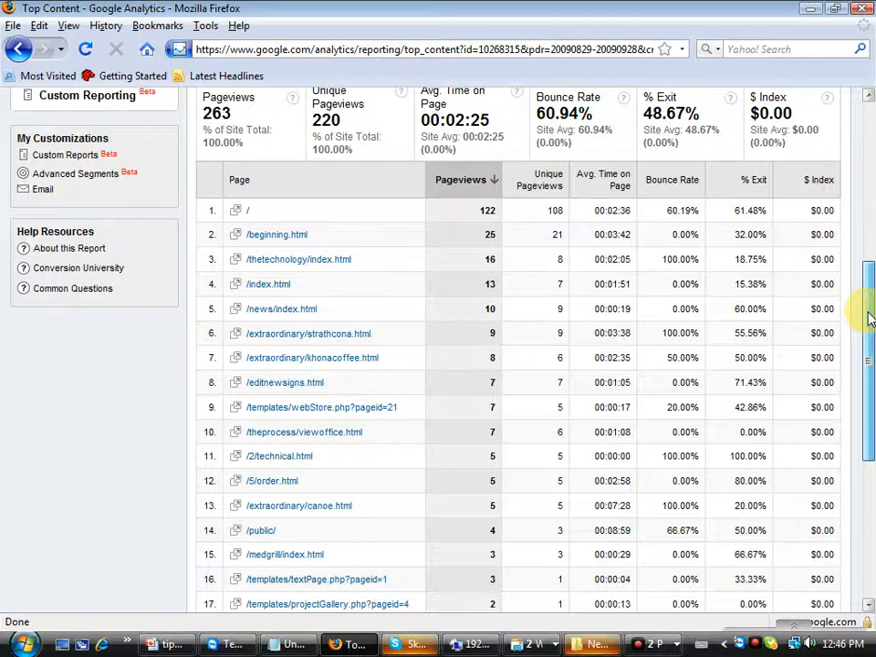
scroll("down", 3)
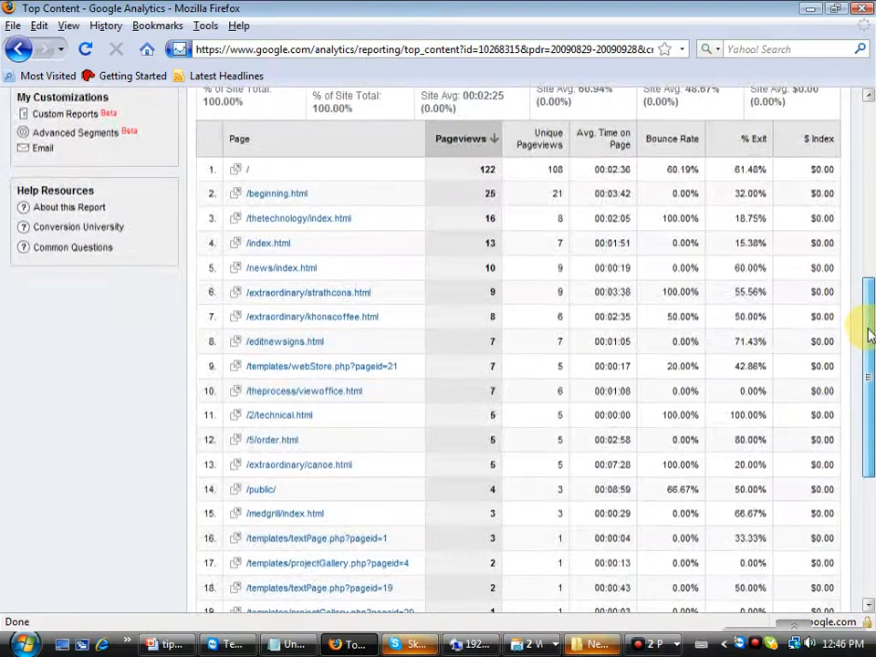
scroll("down", 3)
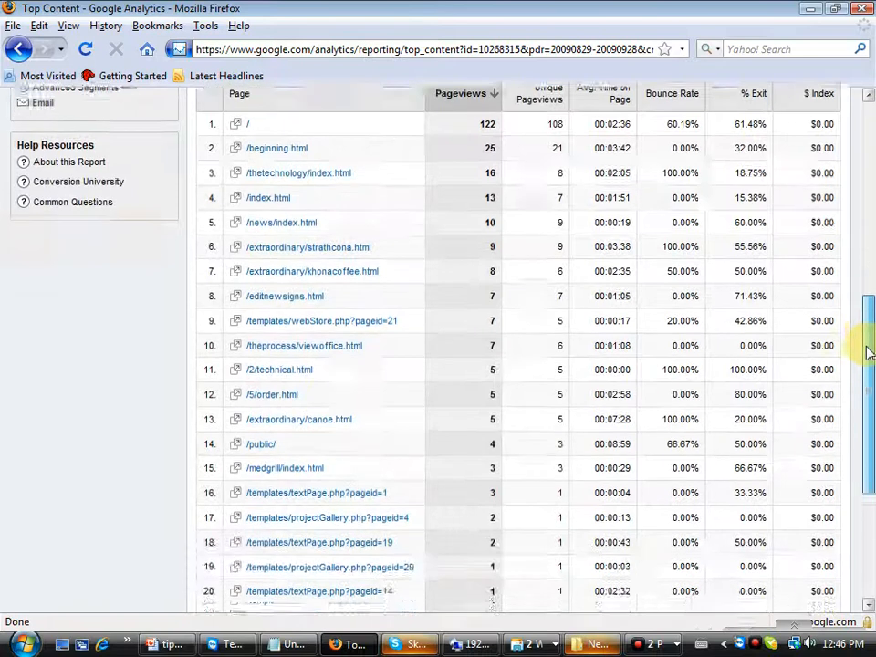
scroll("down", 3)
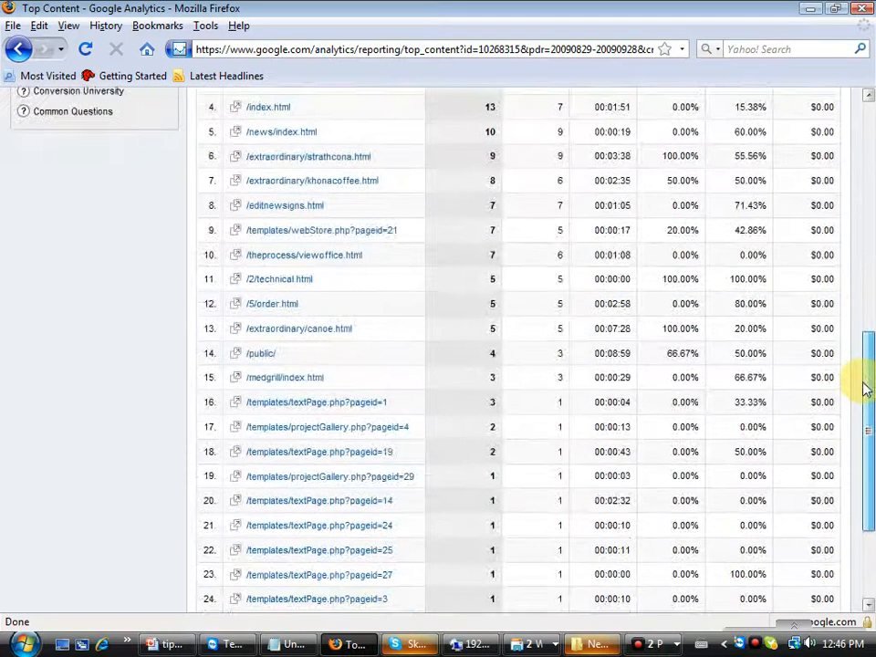
scroll("down", 3)
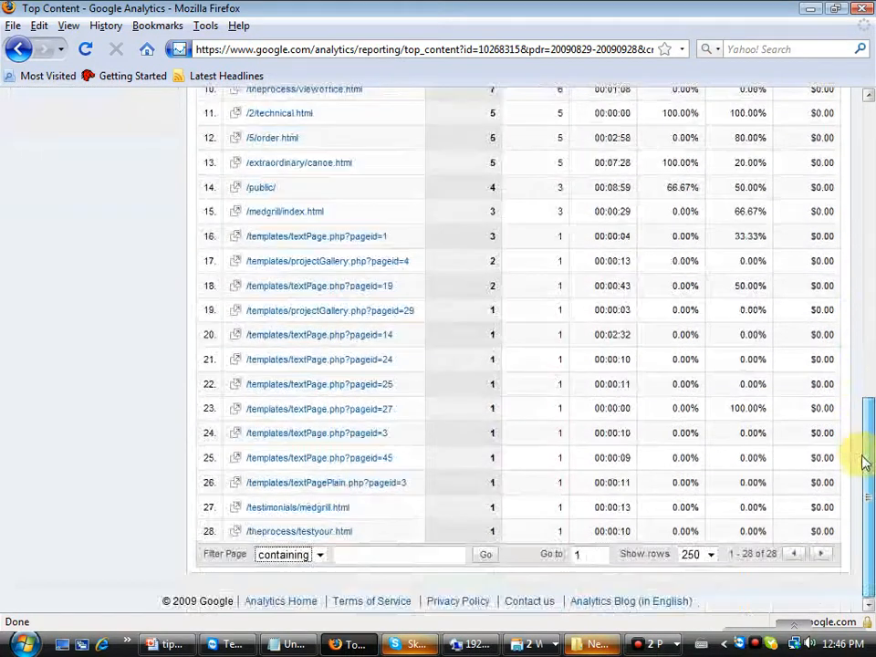
scroll("up", 3)
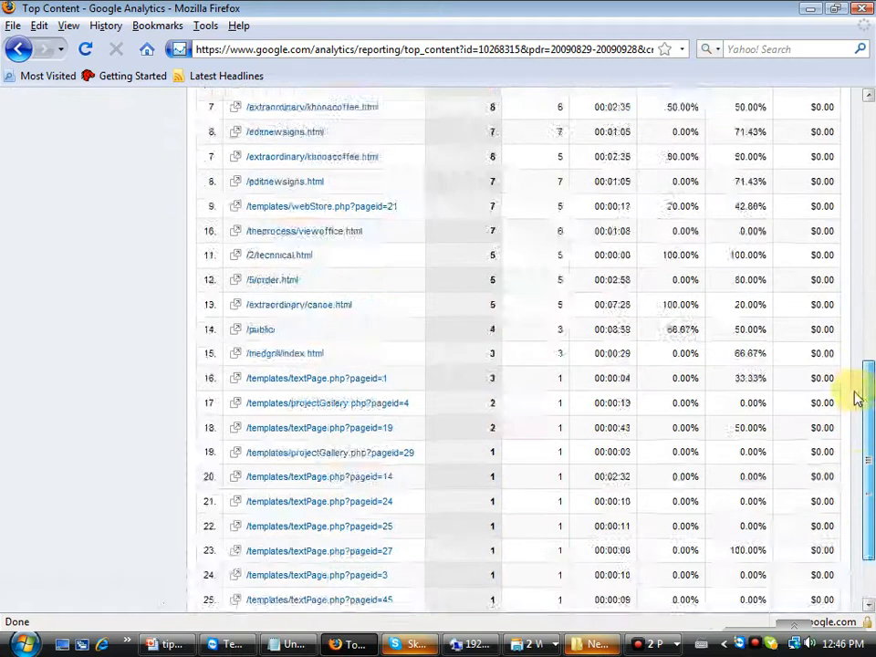
scroll("up", 3)
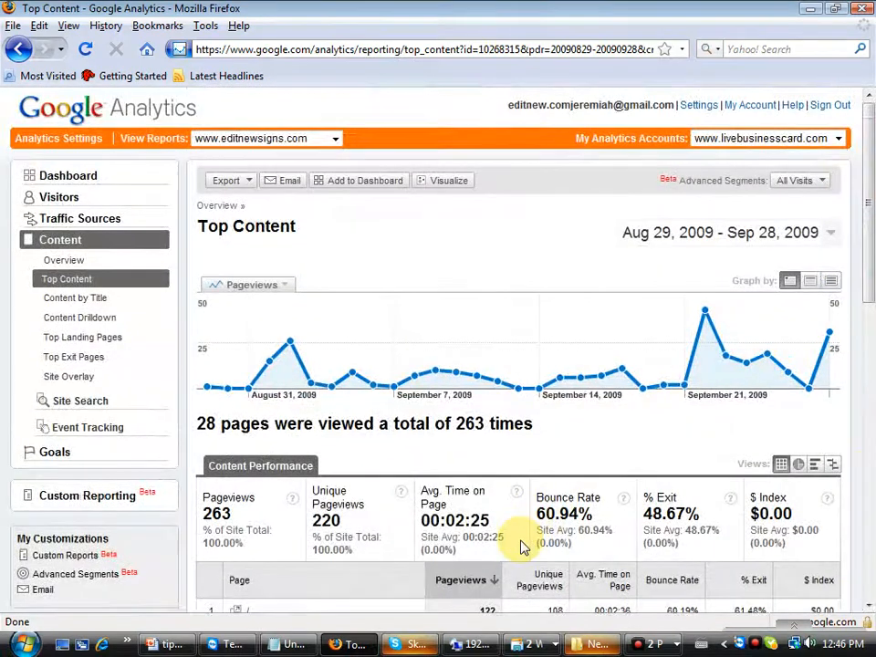
mouse_move(694, 381)
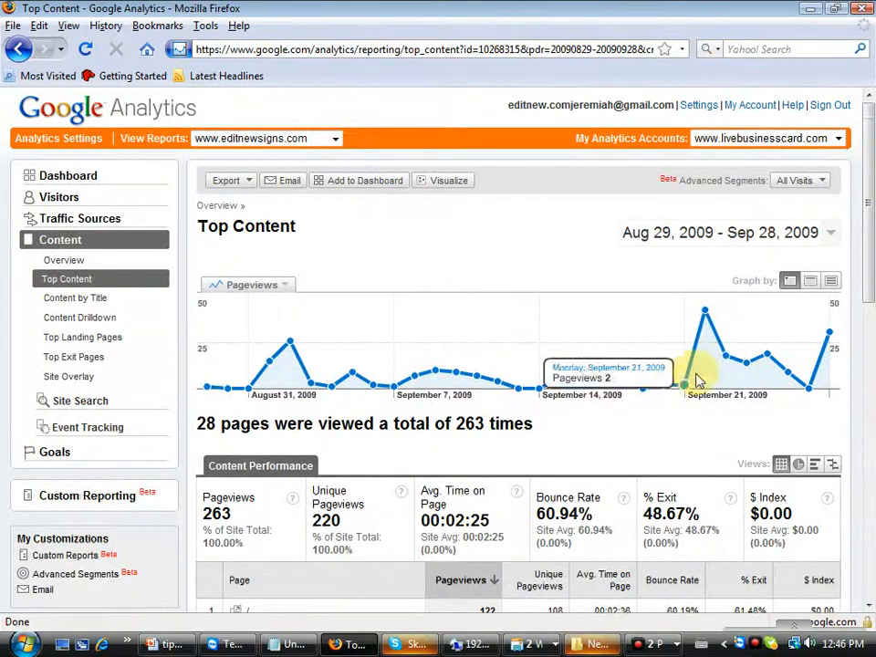
mouse_move(704, 314)
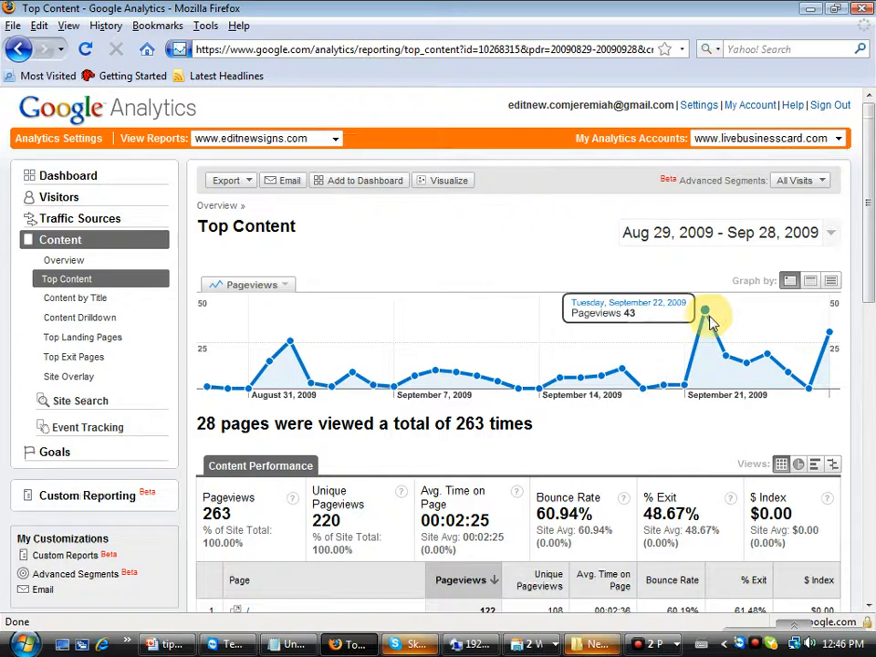
mouse_move(661, 398)
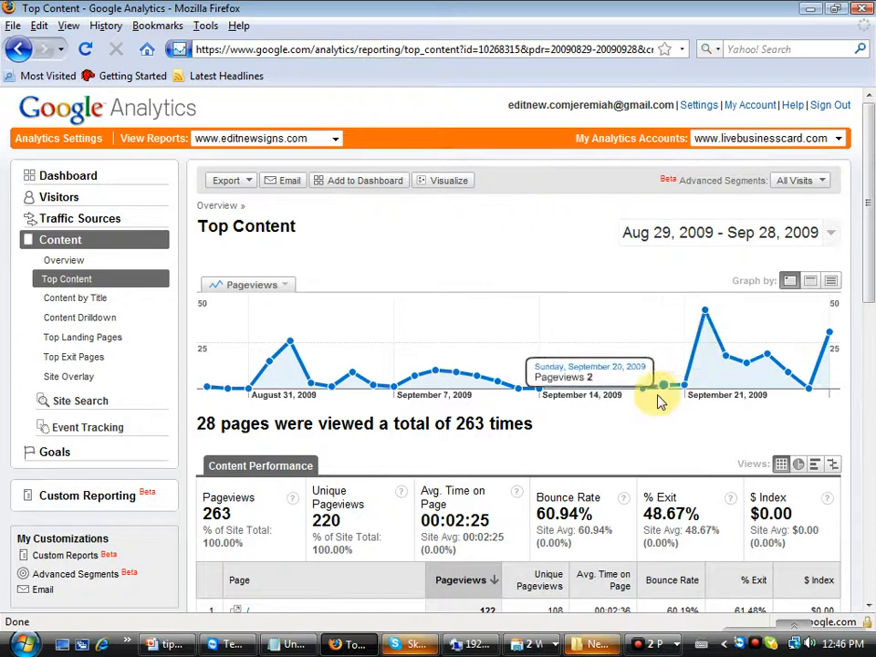
mouse_move(289, 356)
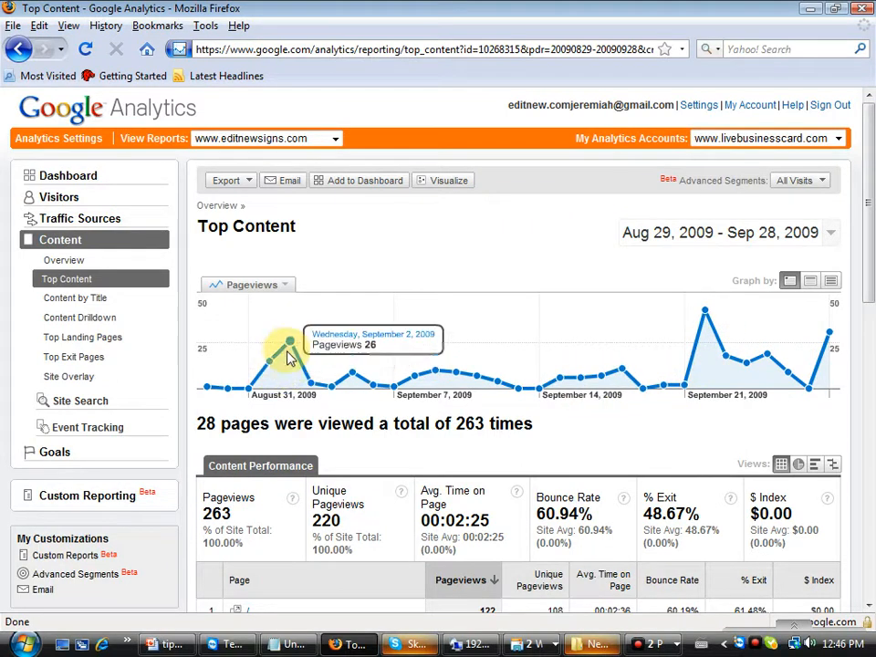
mouse_move(350, 376)
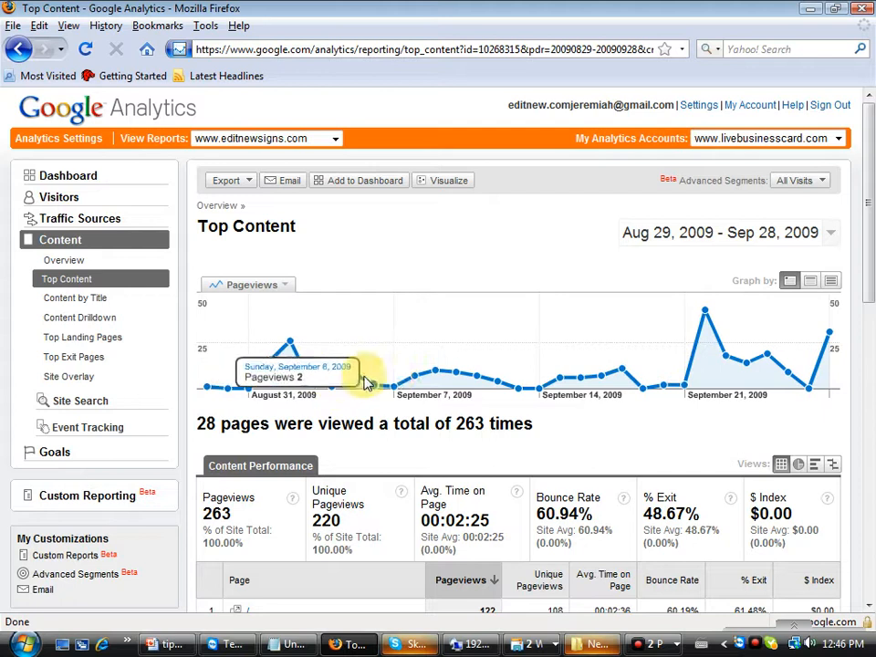
mouse_move(661, 385)
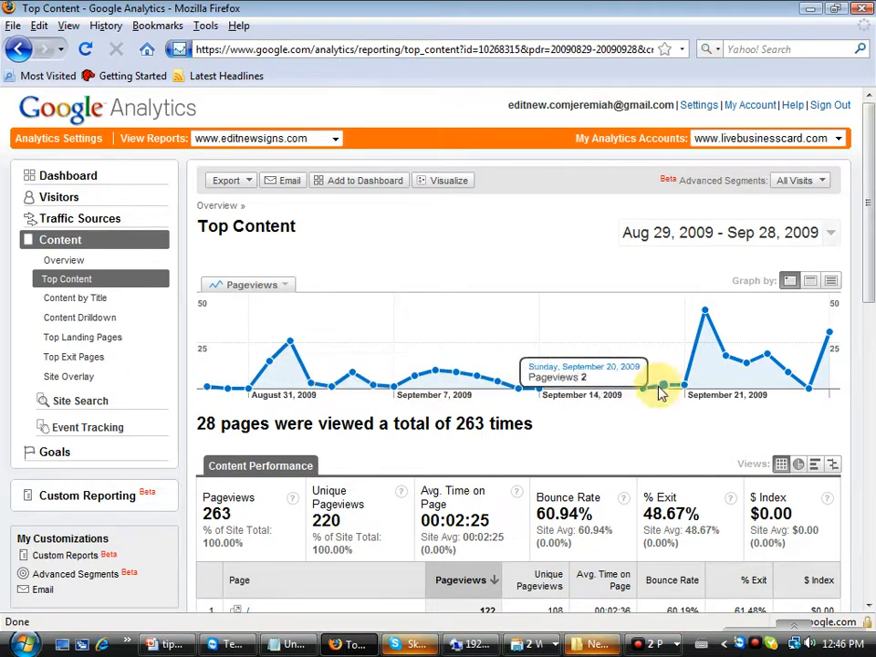
mouse_move(691, 374)
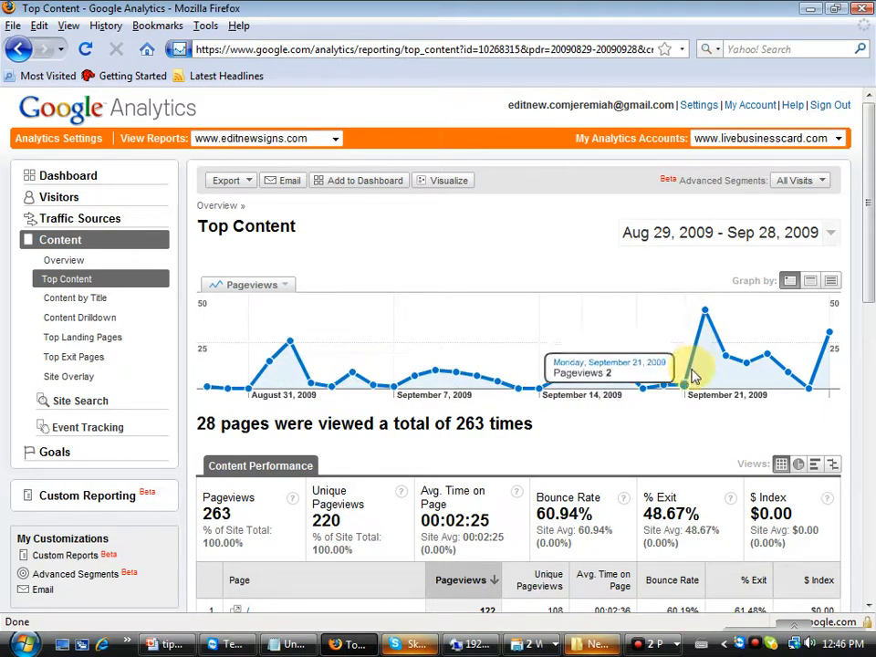
mouse_move(704, 314)
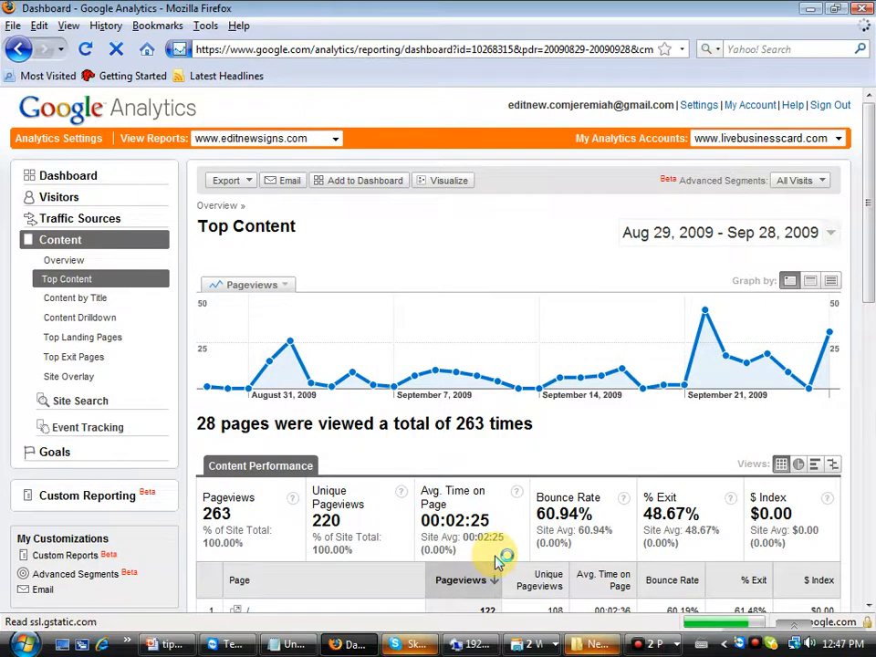
Return to the Dashboard and view the site usage, map overlay and content overview panels.
left_click(68, 175)
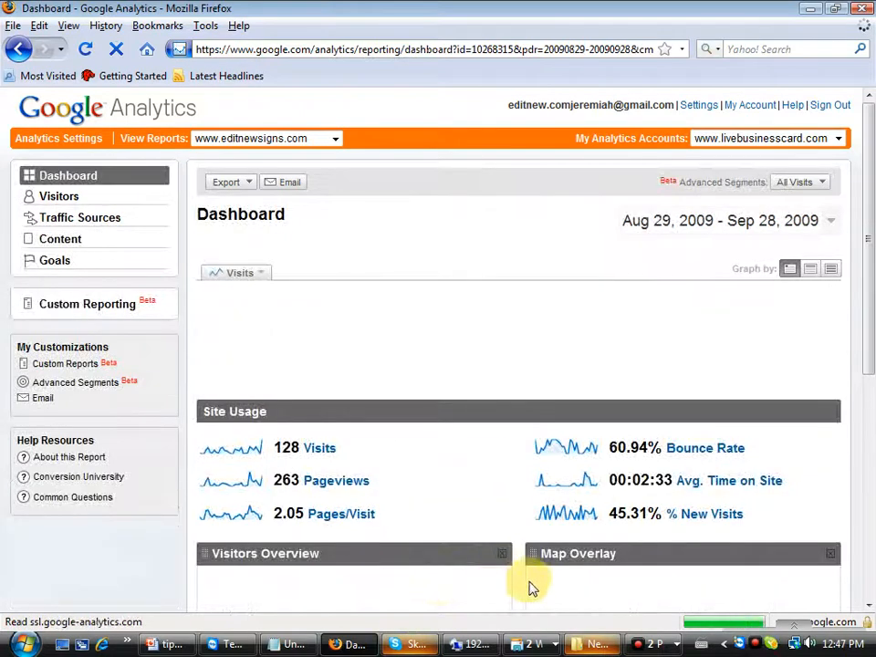
mouse_move(515, 586)
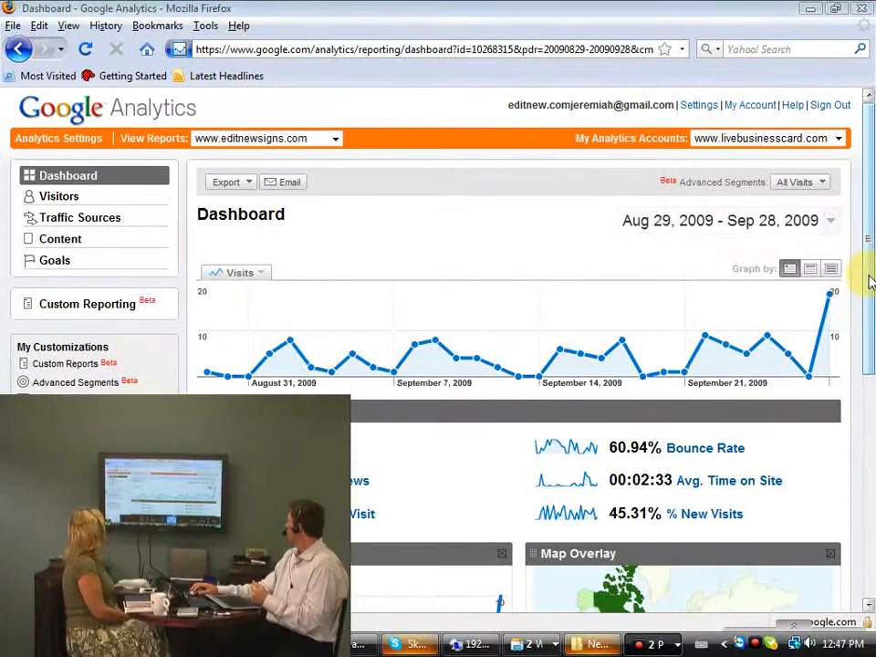
scroll("down", 3)
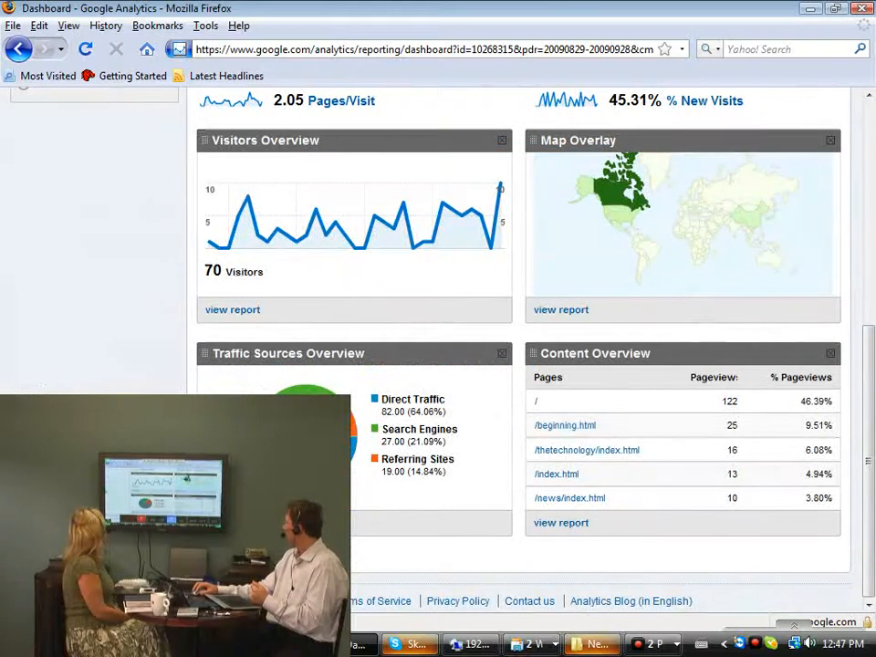